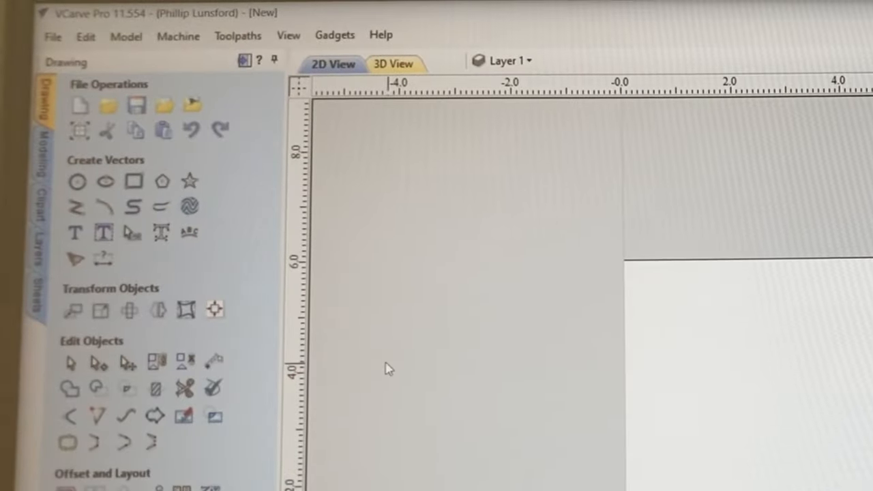
# Step: Draw a 6 x 0.625 inch rectangle, centred at X 3, Y 3, with 0.25 inch radiused external corners
pyautogui.click(162, 181)
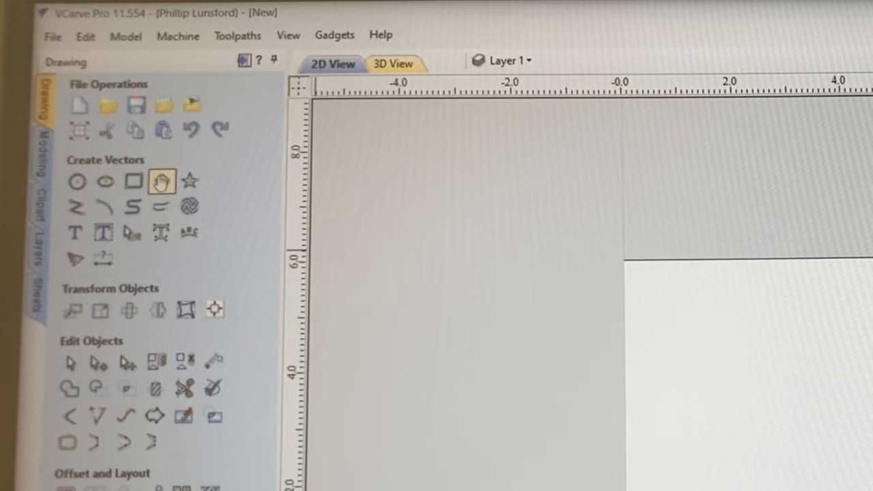
pyautogui.moveTo(133, 180)
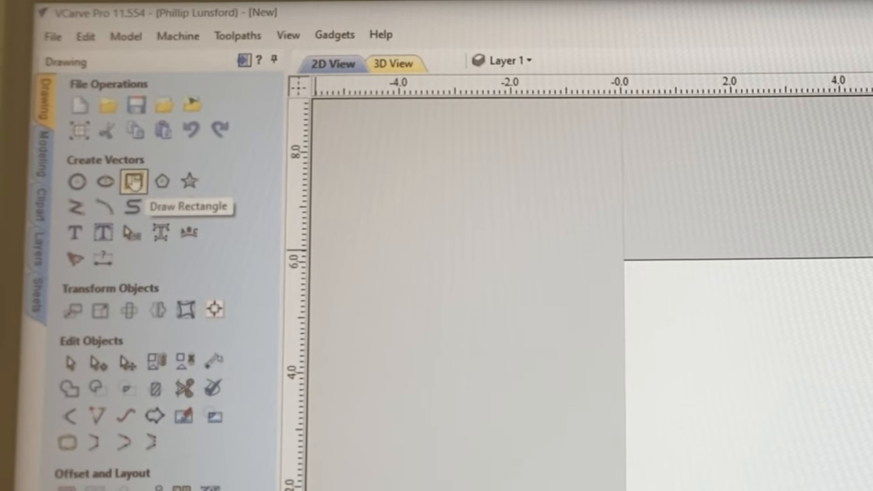
pyautogui.click(133, 181)
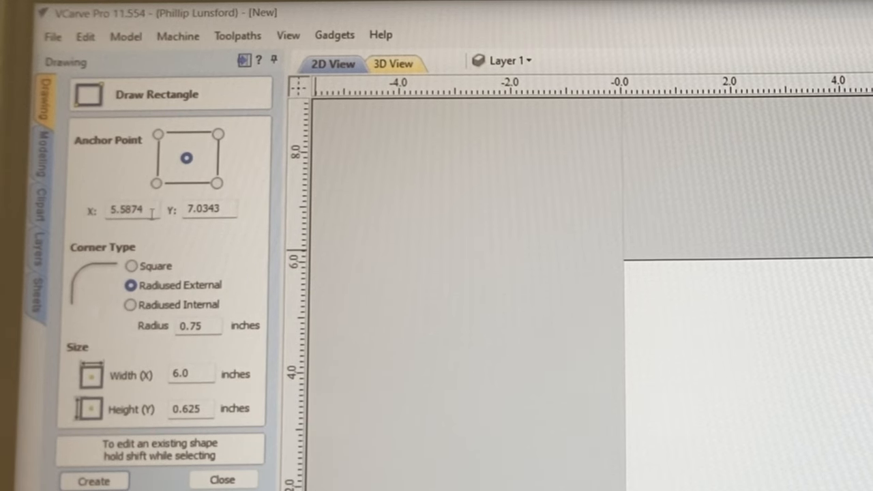
pyautogui.moveTo(163, 237)
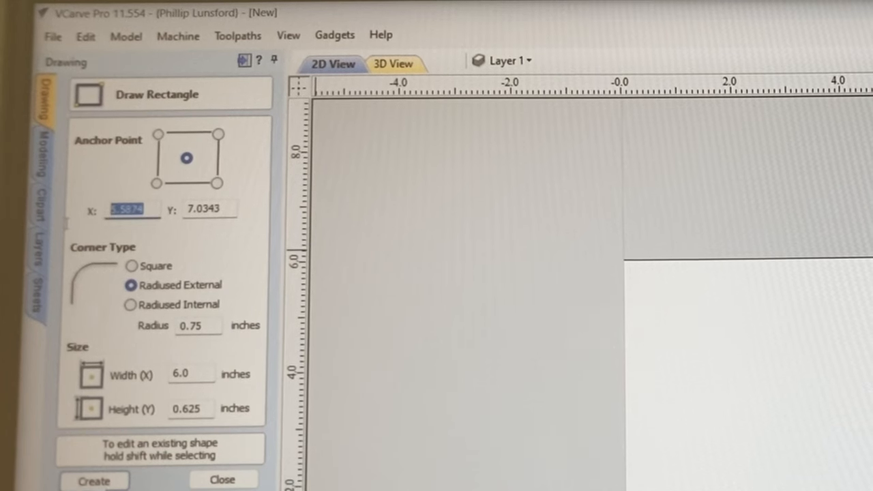
pyautogui.write('3')
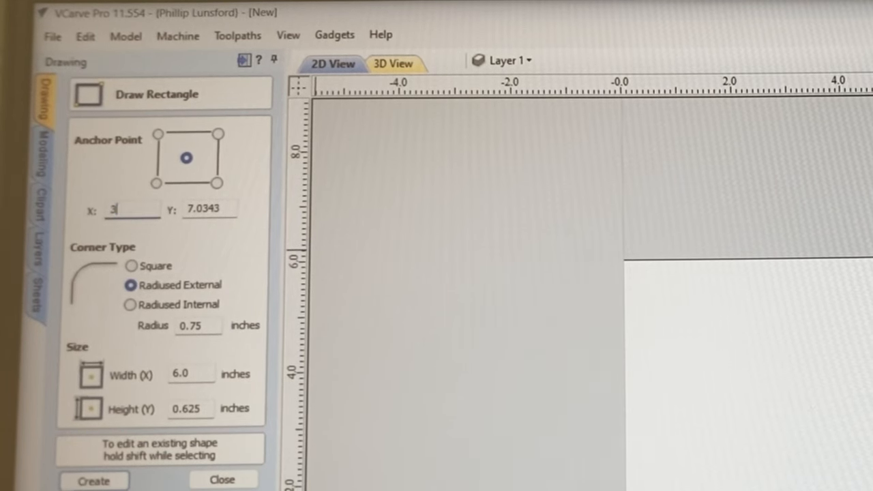
pyautogui.write('3')
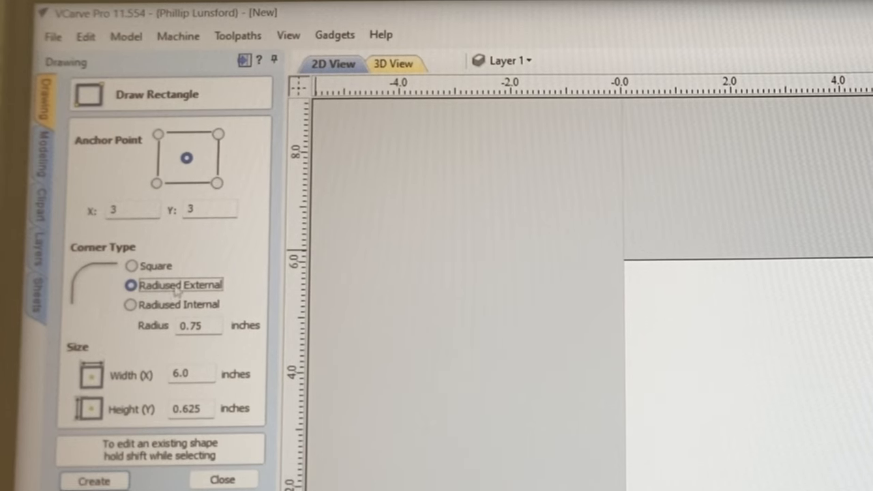
pyautogui.moveTo(207, 290)
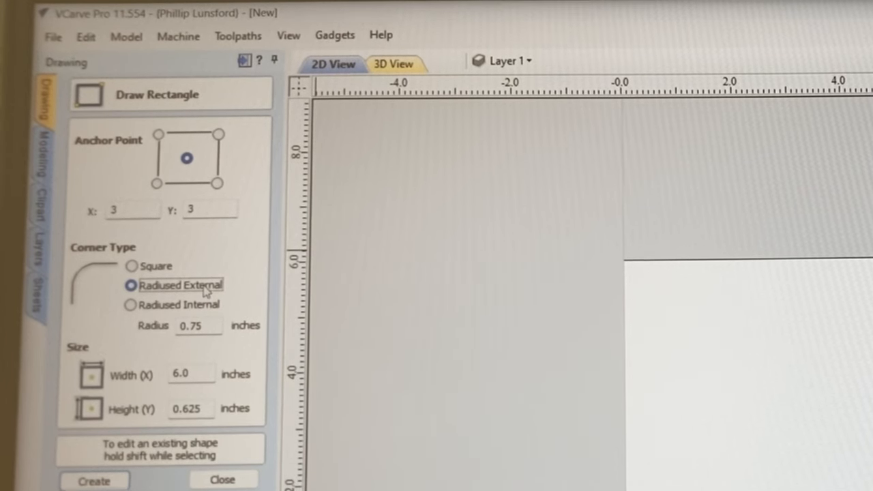
pyautogui.click(202, 326)
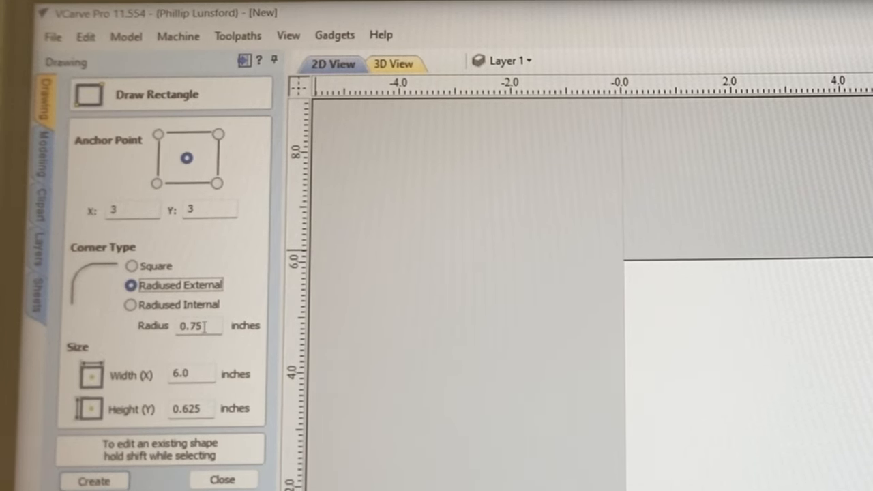
pyautogui.click(198, 325)
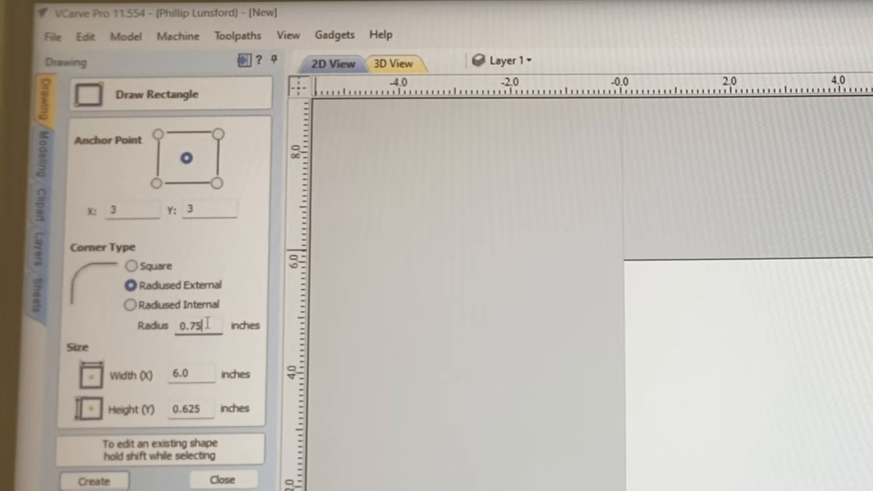
pyautogui.tripleClick(197, 325)
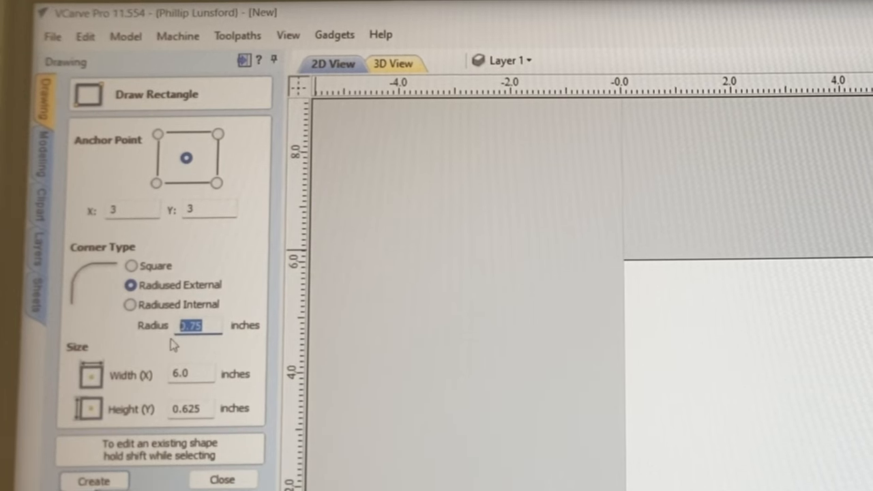
pyautogui.write('.25')
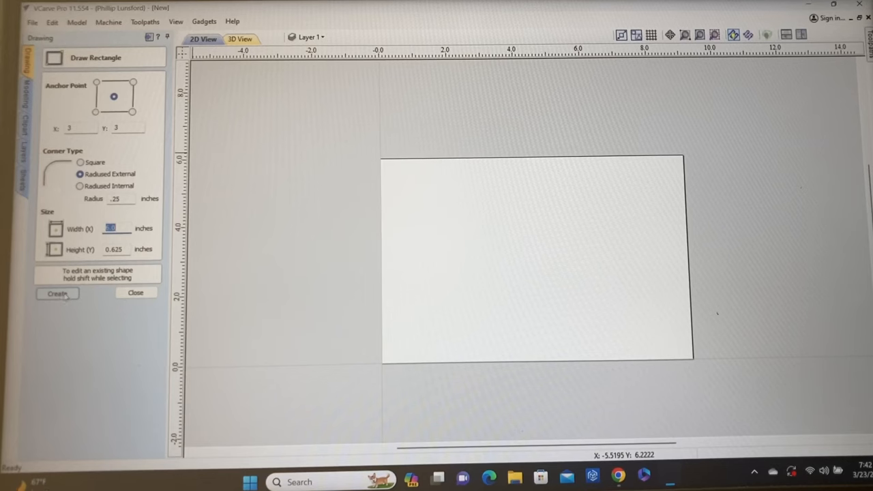
pyautogui.click(57, 293)
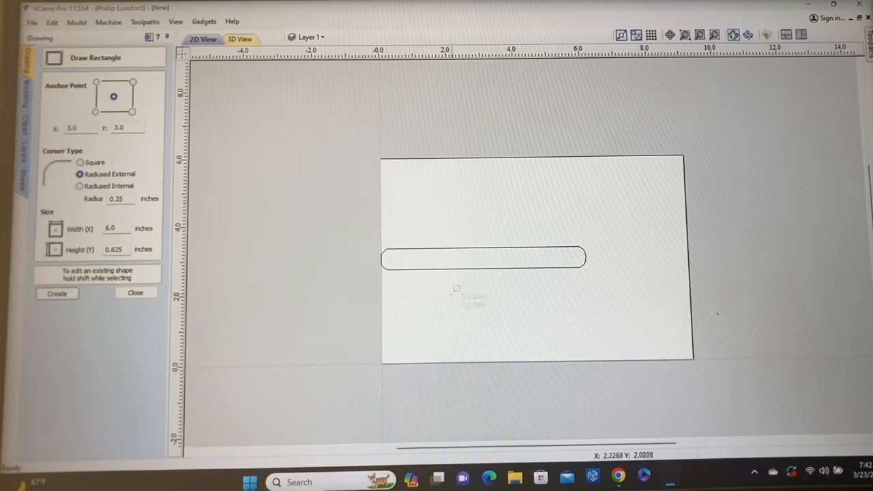
# Step: Drag the slim rounded rectangle upward until it is centred around X 4.5
pyautogui.click(135, 292)
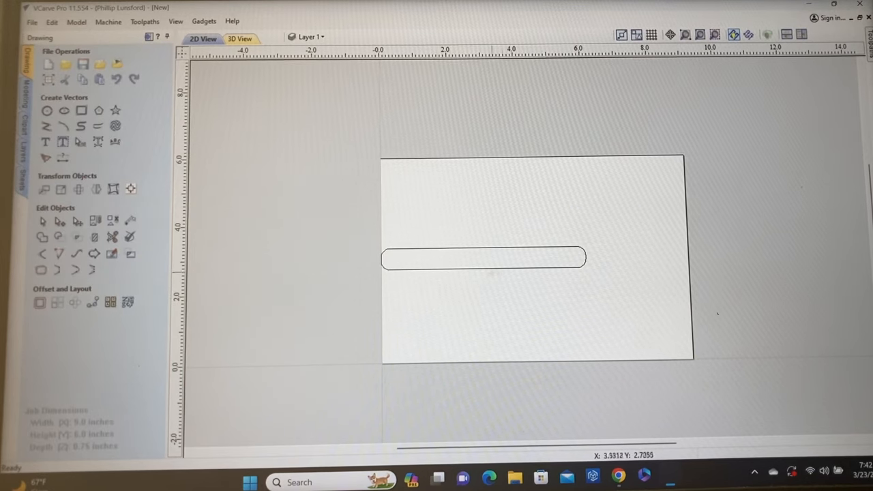
pyautogui.click(483, 258)
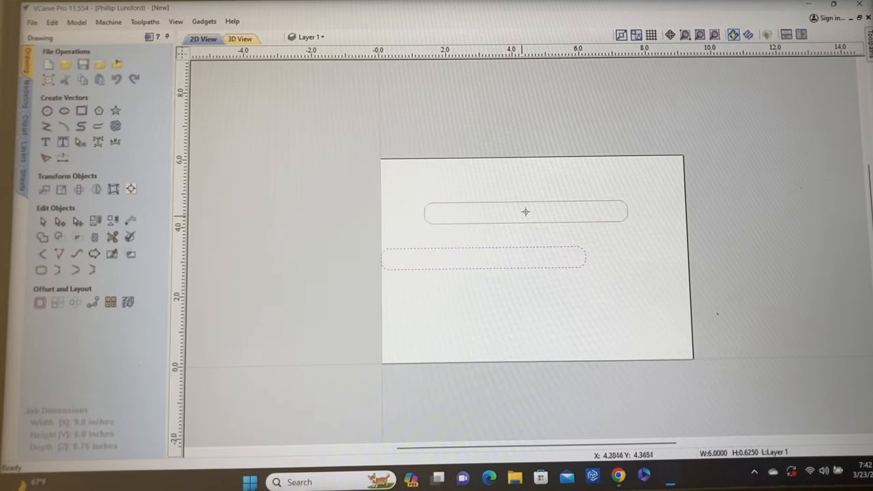
pyautogui.moveTo(525, 212); pyautogui.dragTo(539, 204)
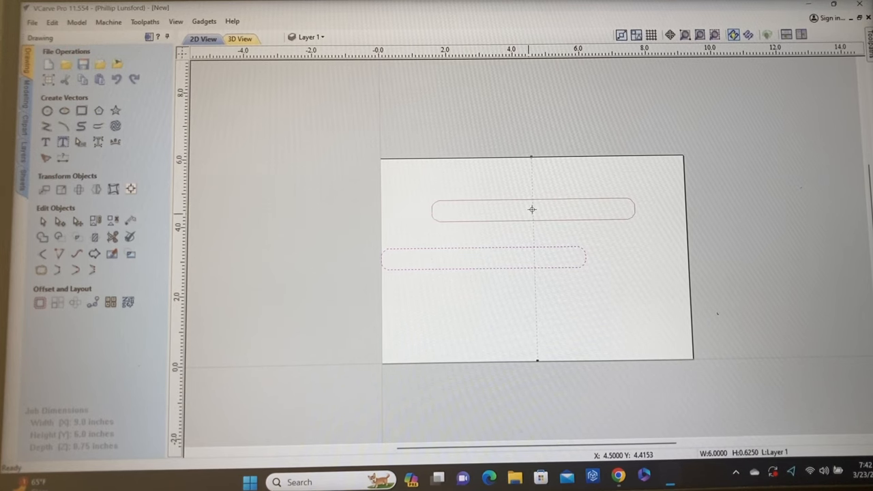
pyautogui.click(532, 209)
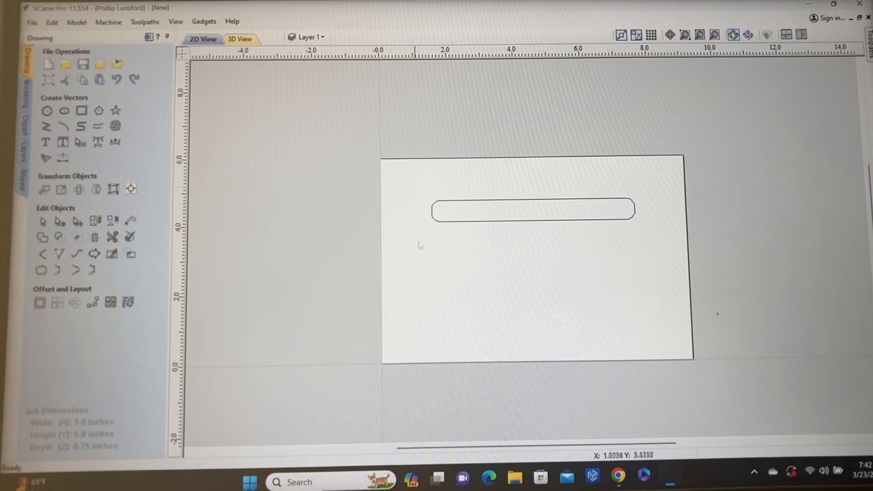
pyautogui.moveTo(430, 282)
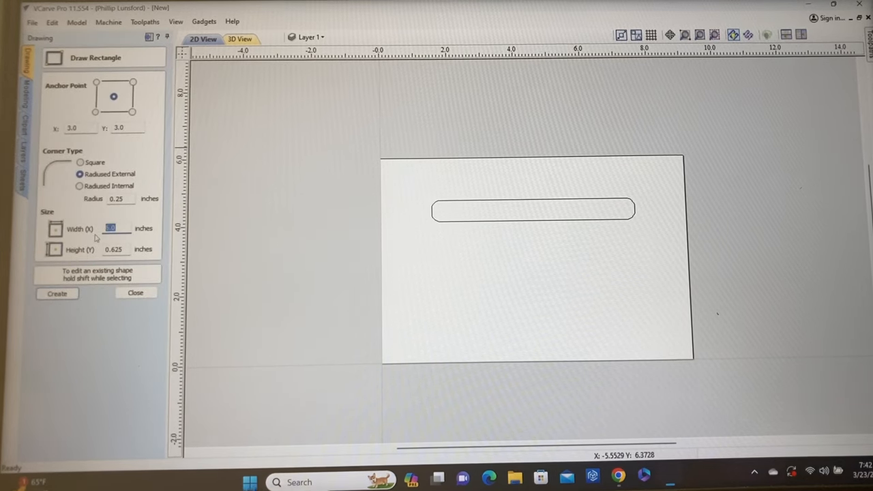
# Step: Create a 7 x 1.5 inch rounded rectangle and centre it on the slim slot
pyautogui.write('7')
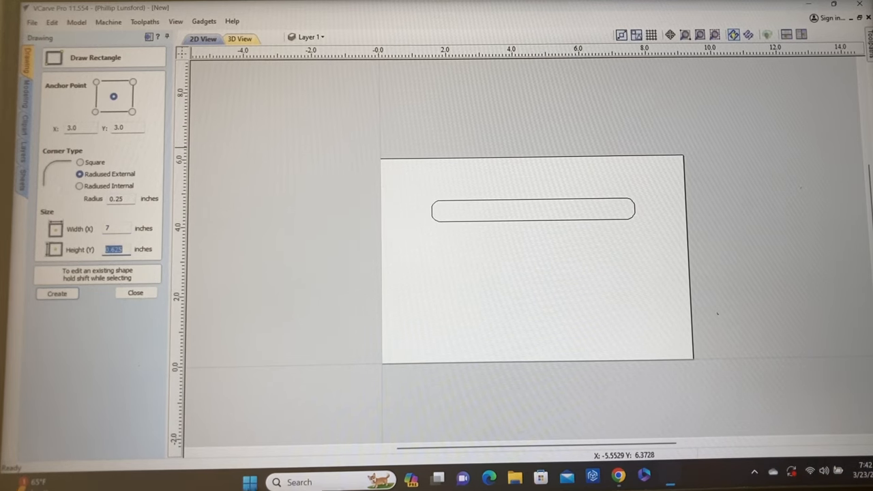
pyautogui.write('1.5')
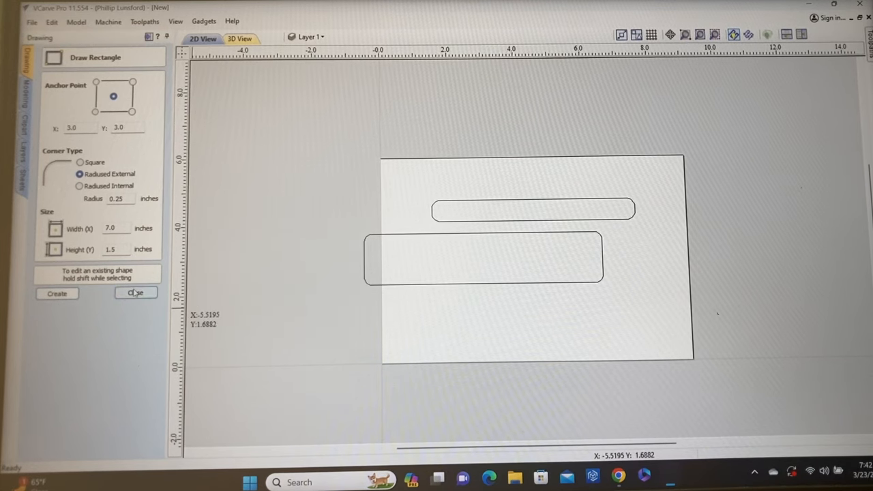
pyautogui.click(135, 293)
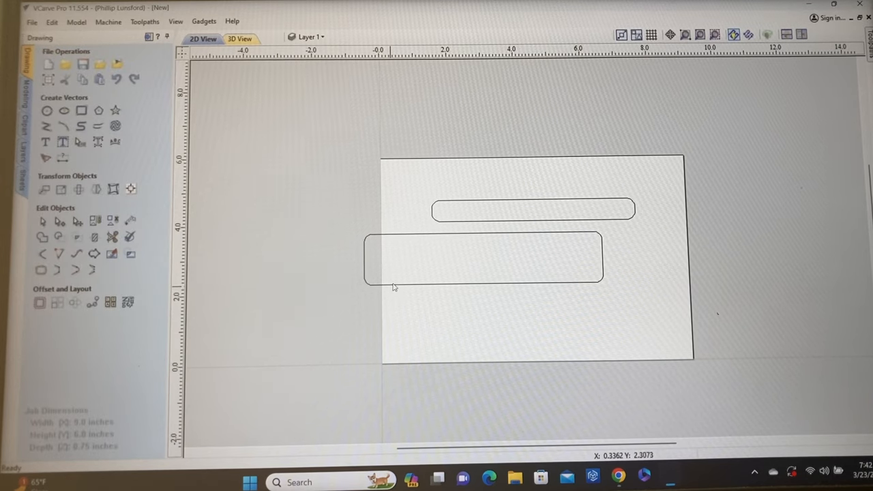
pyautogui.click(483, 257)
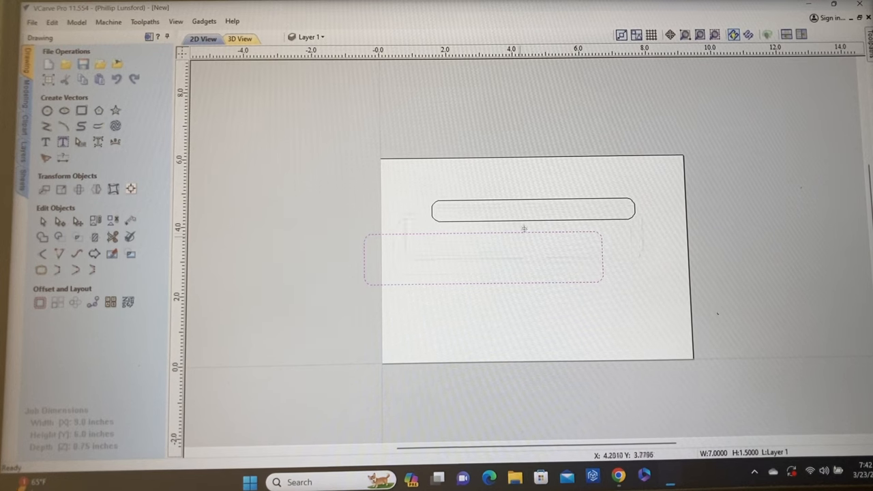
pyautogui.click(531, 210)
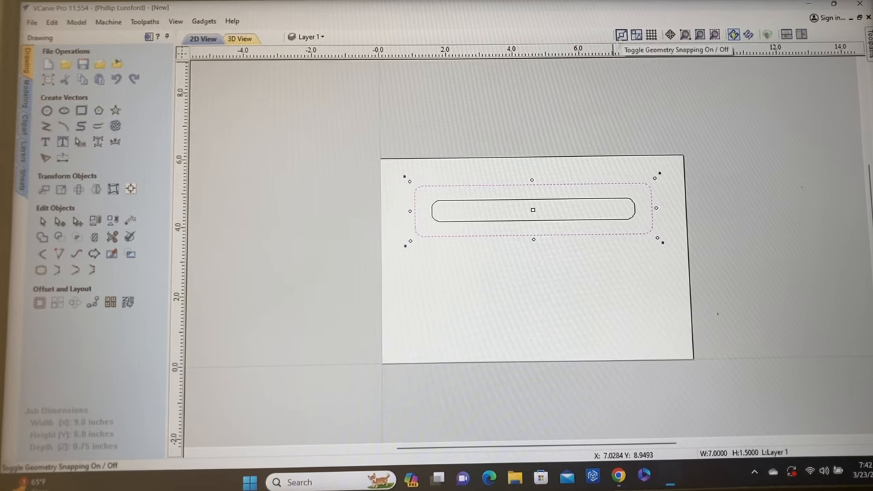
pyautogui.moveTo(532, 233)
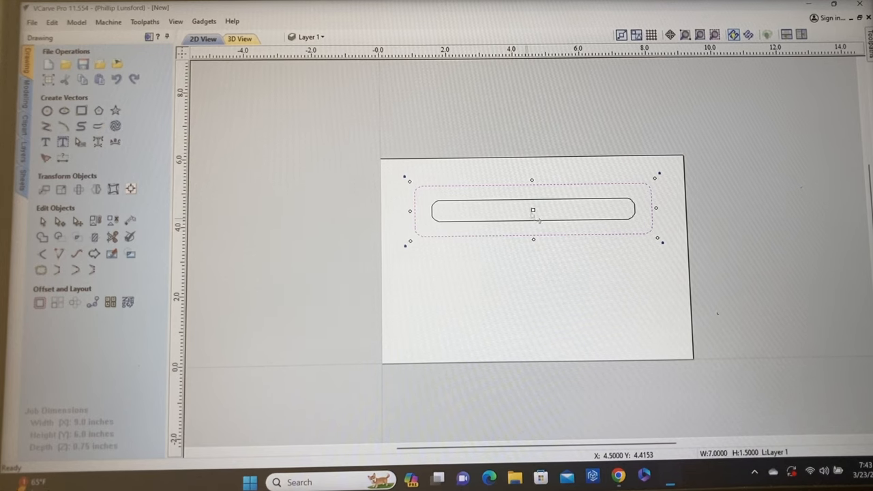
pyautogui.moveTo(543, 234)
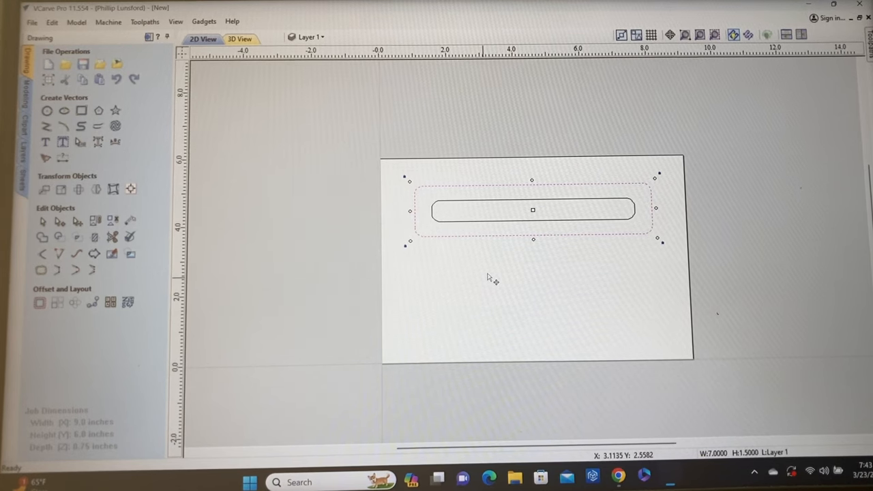
pyautogui.moveTo(461, 247)
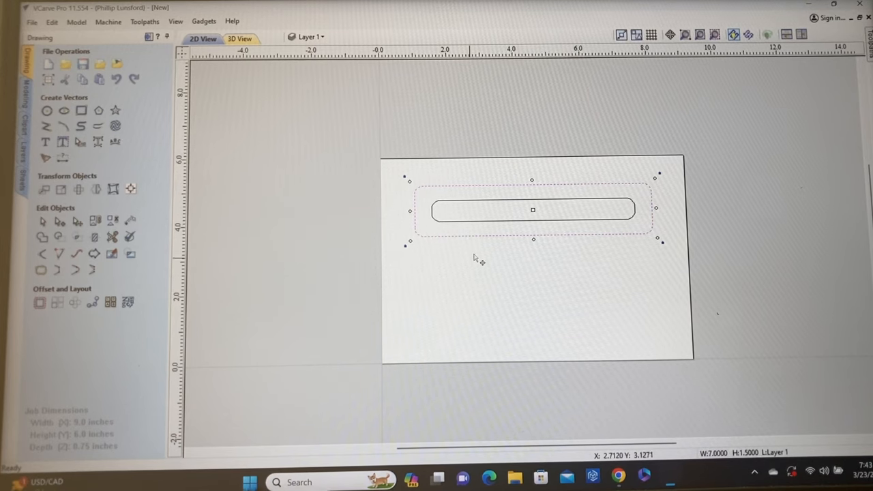
# Step: Offset the 7 x 1.5 rectangle outward by 0.25 inches, making a 7.5 x 2 inch outline
pyautogui.click(39, 302)
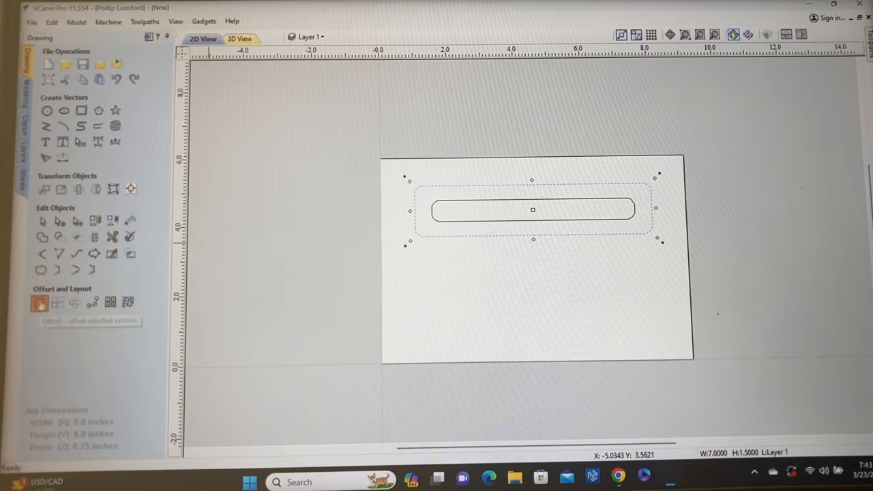
pyautogui.click(40, 303)
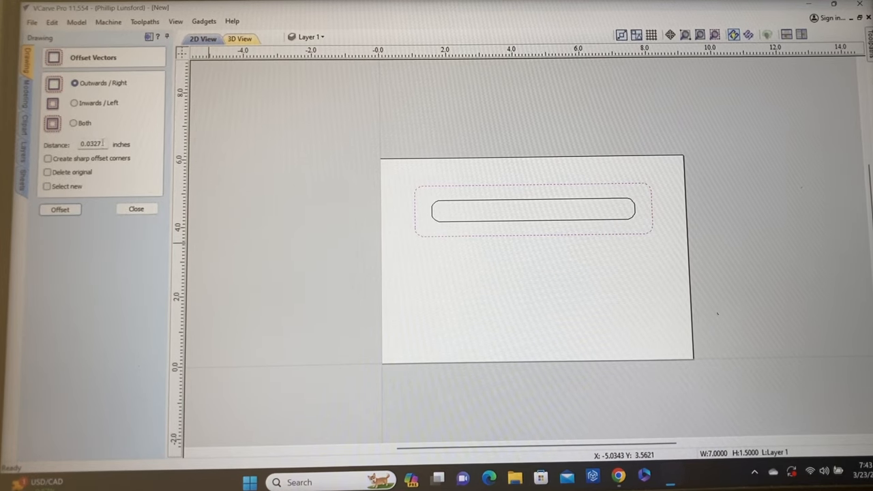
pyautogui.tripleClick(91, 144)
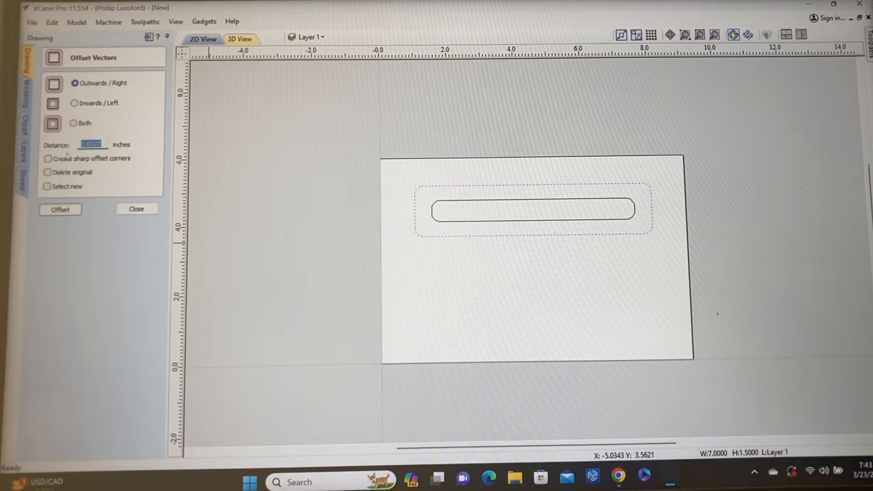
pyautogui.write('.25')
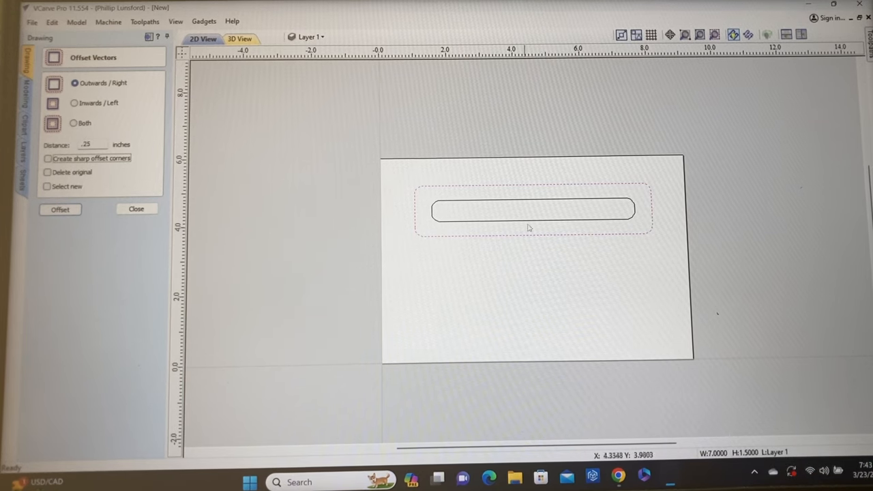
pyautogui.click(60, 209)
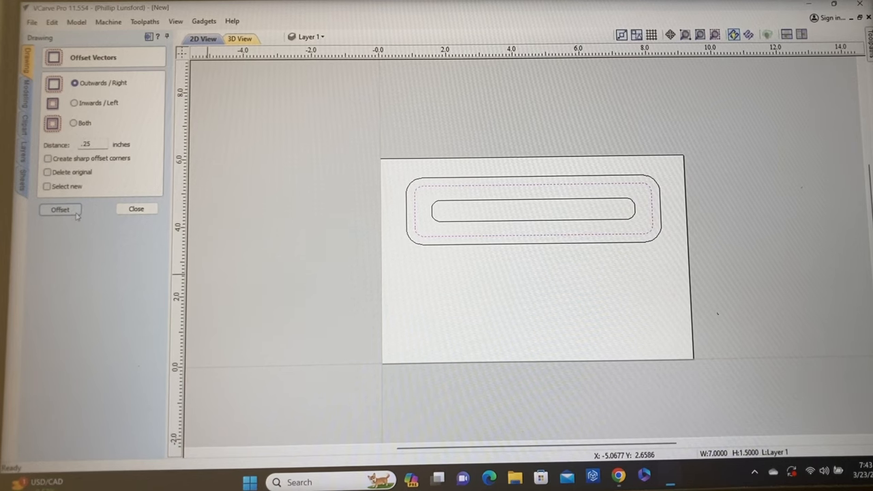
pyautogui.click(59, 209)
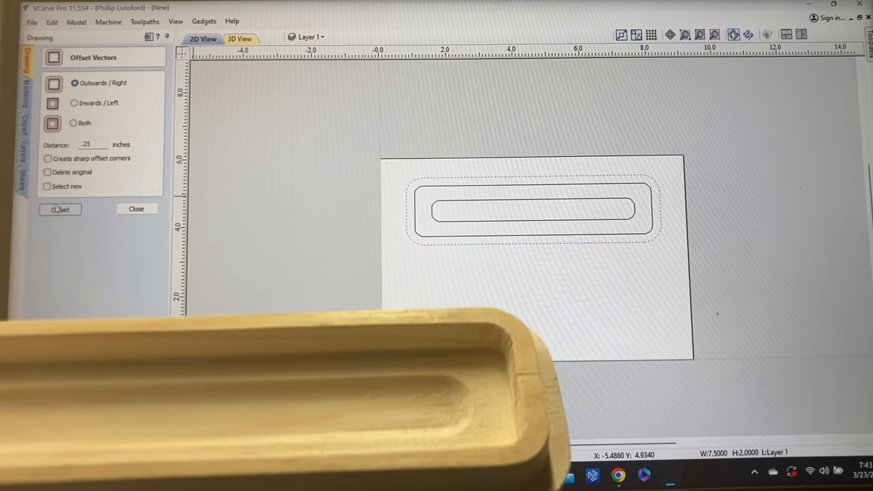
# Step: Offset the 7.5 x 2 outline outward another 0.25 inches, giving an 8 x 2.5 inch outline
pyautogui.click(60, 209)
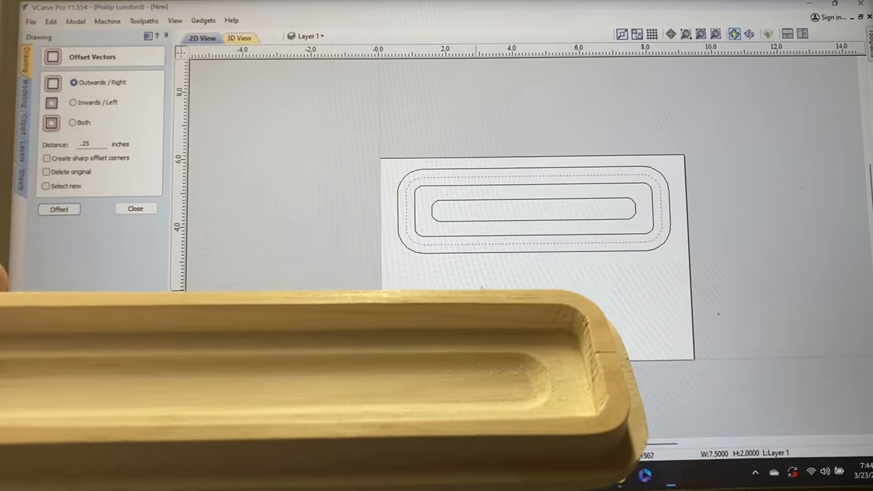
pyautogui.click(58, 209)
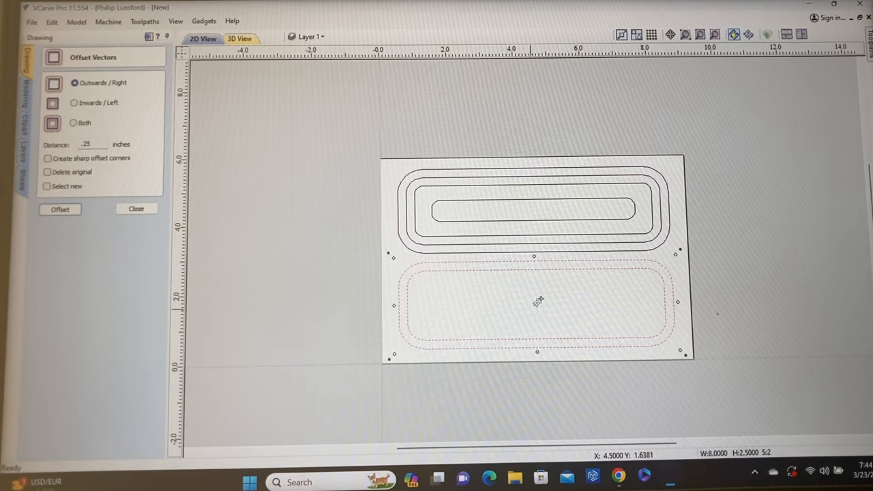
# Step: Offset the lower large rounded rectangle outward by 0.25 inches
pyautogui.click(59, 209)
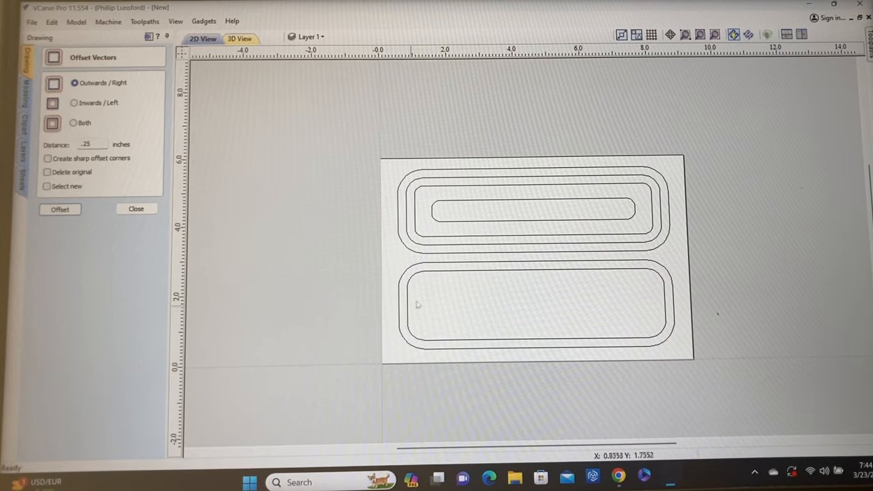
pyautogui.moveTo(420, 303)
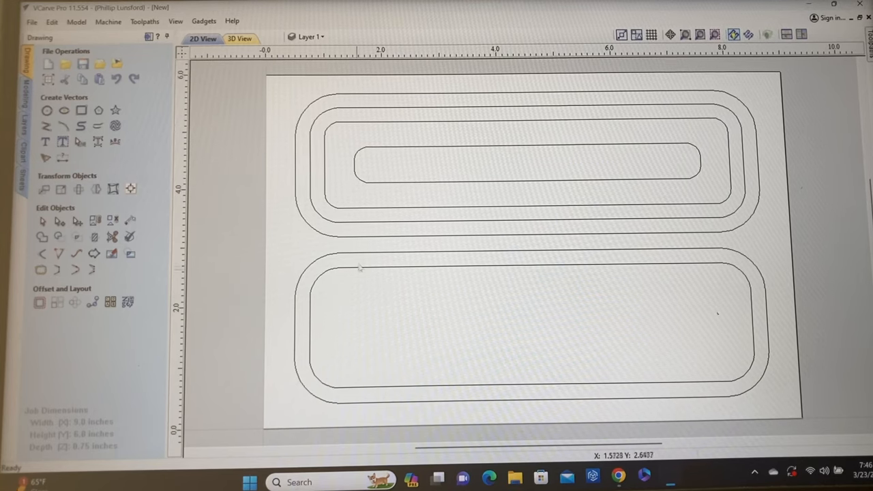
pyautogui.moveTo(360, 273)
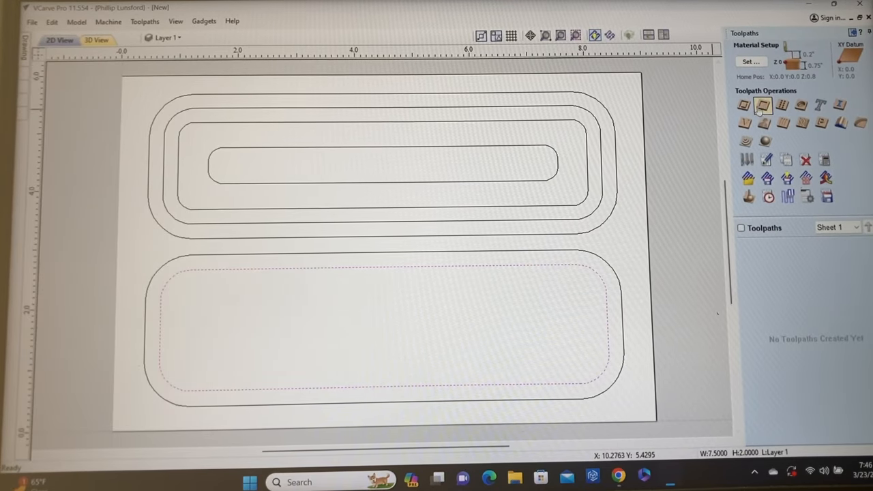
# Step: Start a 0.375 inch deep pocket toolpath on the inner lower outline with the 1/4" end mill
pyautogui.click(763, 105)
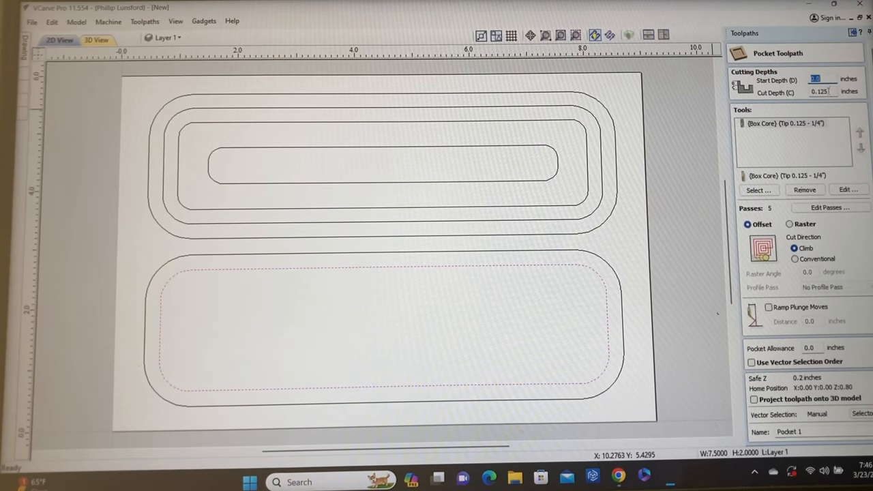
pyautogui.click(818, 92)
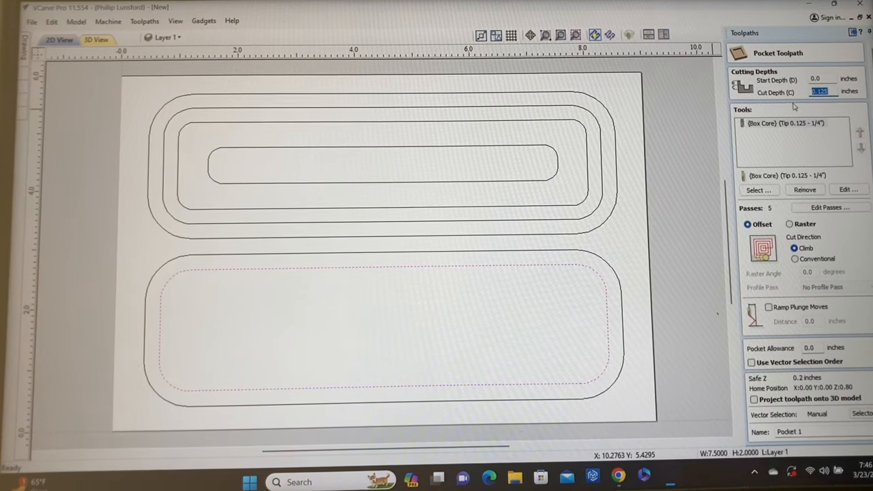
pyautogui.write('.375')
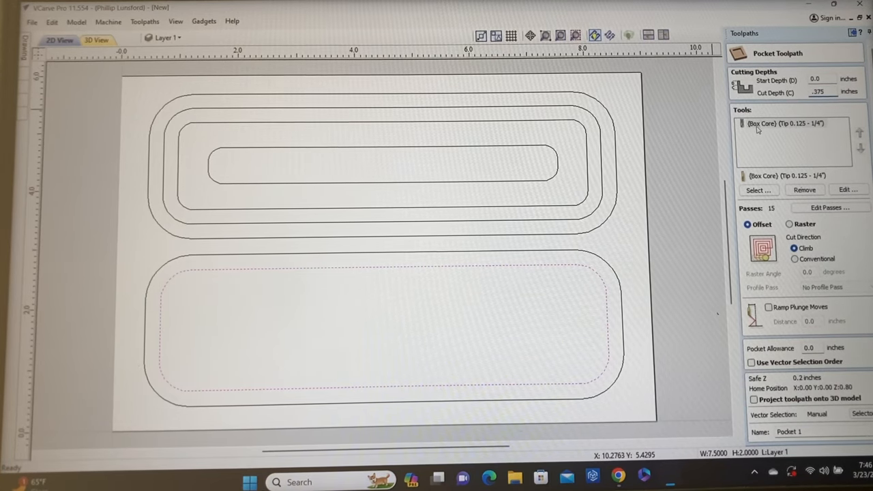
pyautogui.click(784, 123)
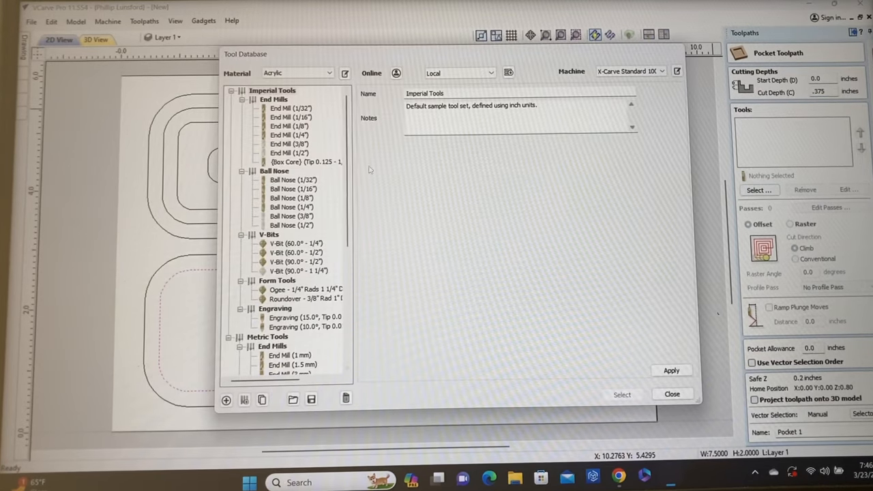
pyautogui.click(289, 135)
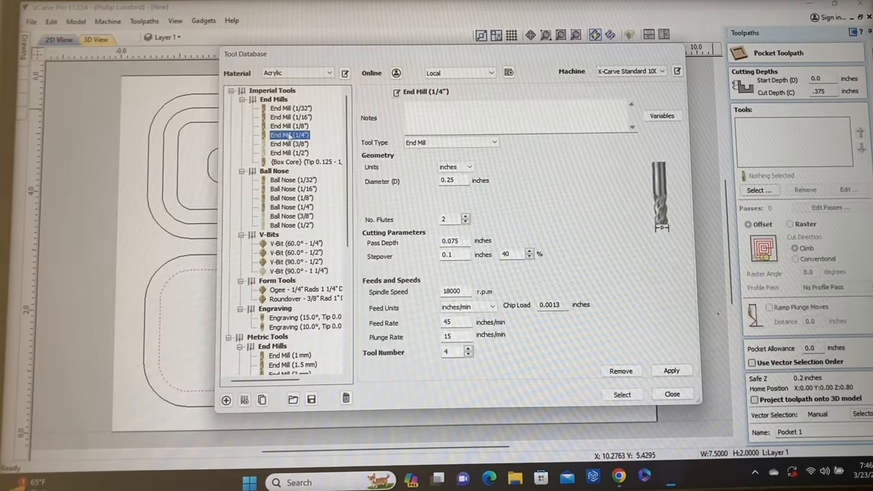
pyautogui.click(621, 394)
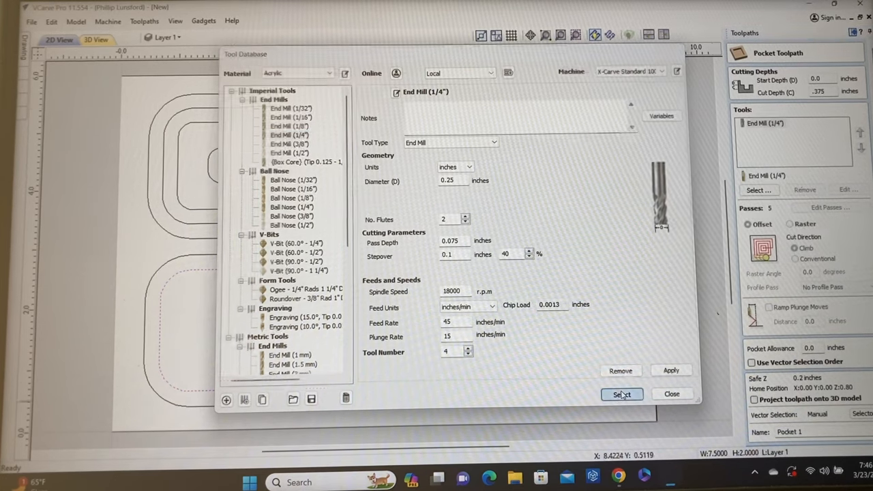
pyautogui.click(621, 394)
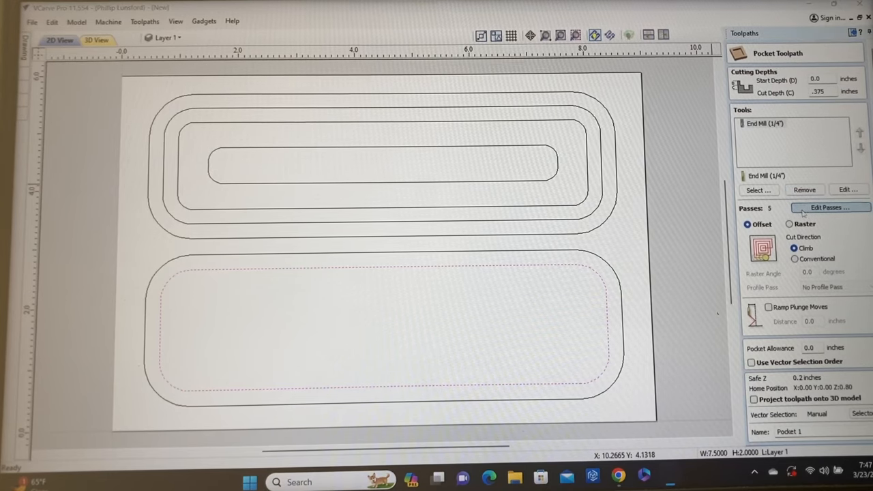
pyautogui.click(829, 207)
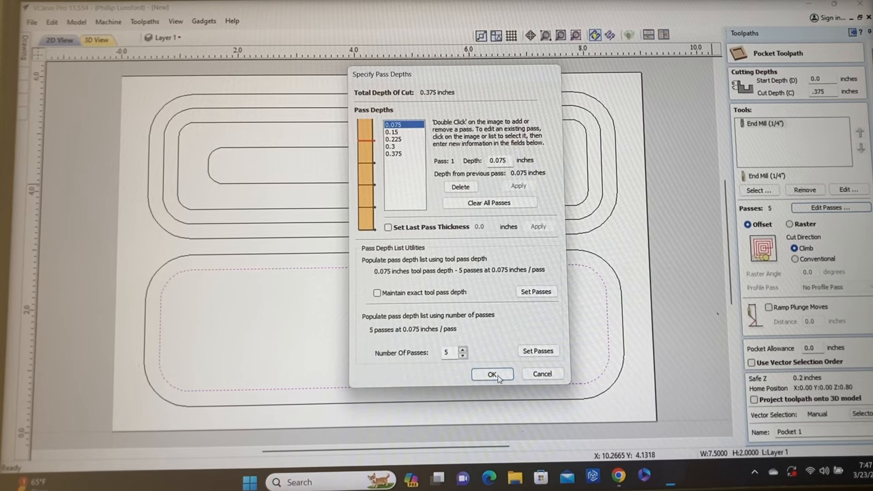
pyautogui.click(492, 374)
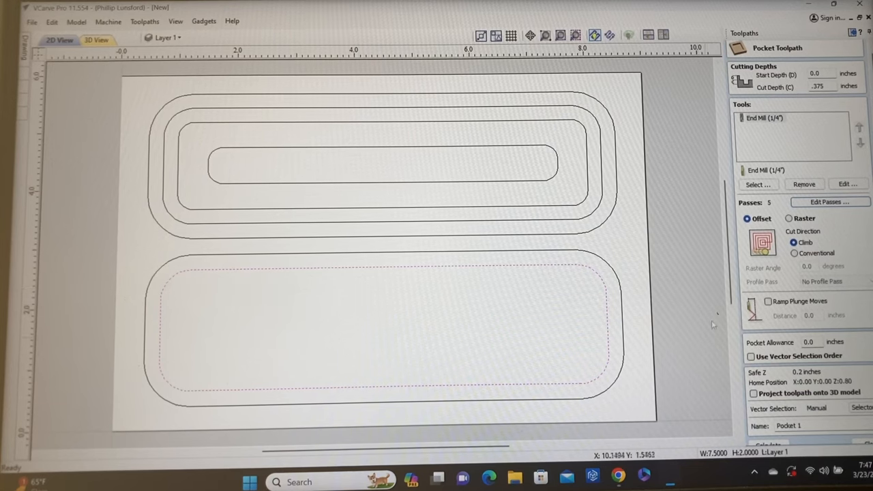
pyautogui.moveTo(607, 304)
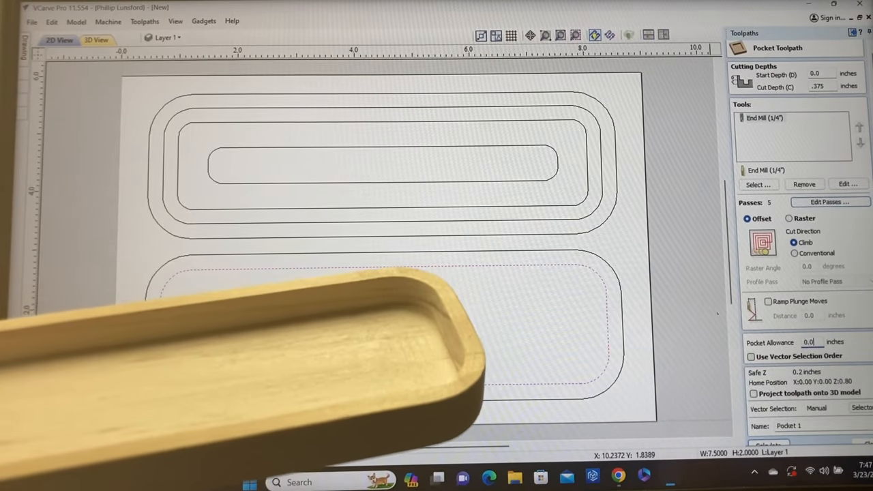
# Step: Set the pocket allowance to 0.006, name the toolpath '1 LID CUTOUT25EM', and calculate
pyautogui.write('0.006')
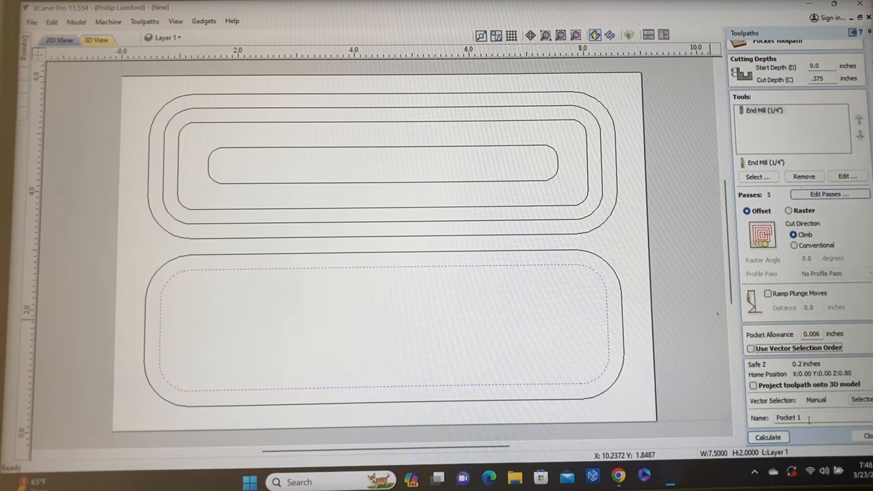
pyautogui.tripleClick(788, 417)
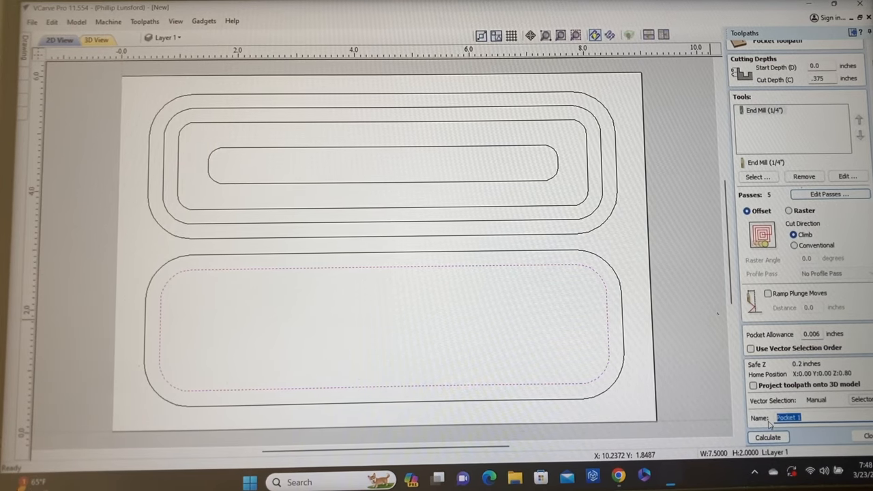
pyautogui.write('1 LID CUTOUT')
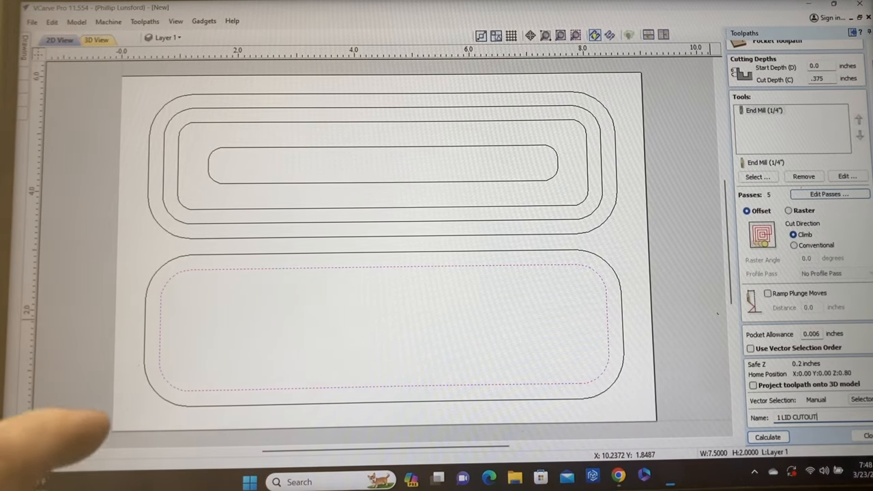
pyautogui.write('25')
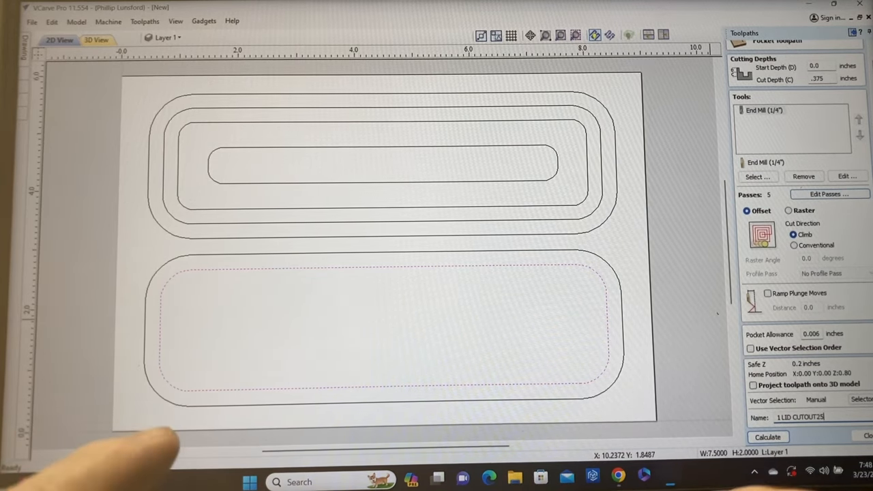
pyautogui.write('EM')
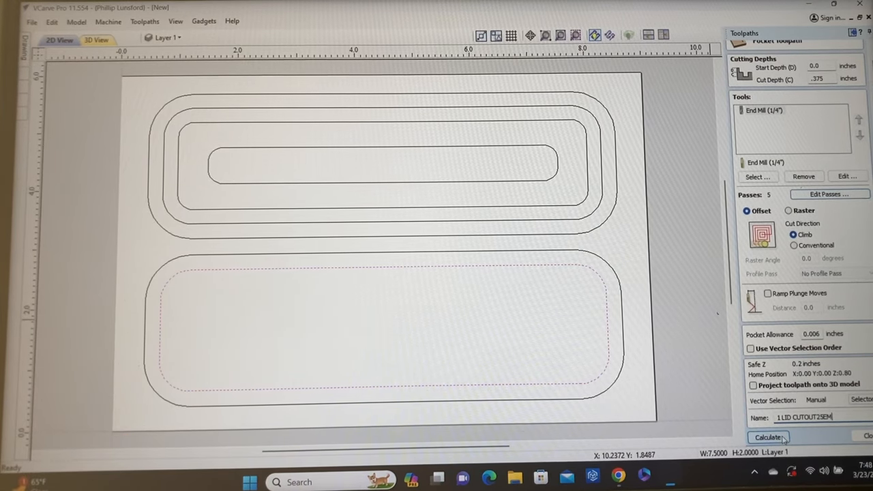
pyautogui.click(767, 437)
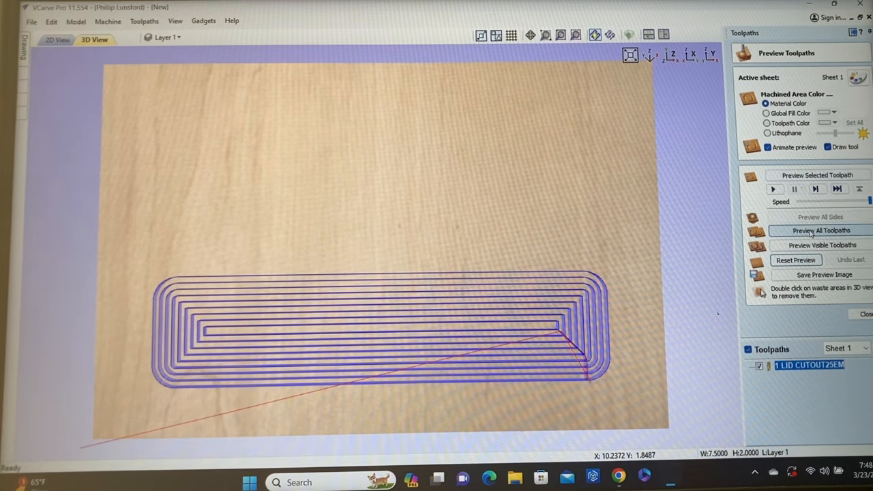
# Step: Run Preview All Toolpaths to simulate the lid cutout pocket in 3D
pyautogui.click(795, 260)
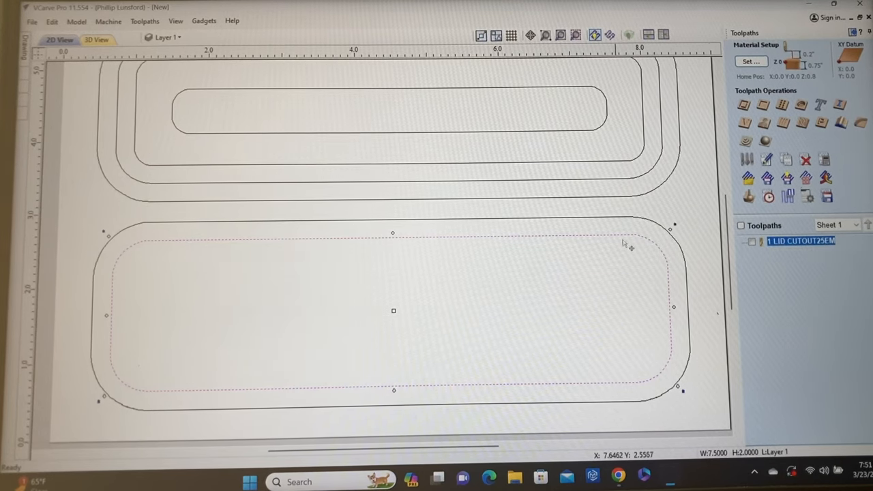
pyautogui.moveTo(559, 316)
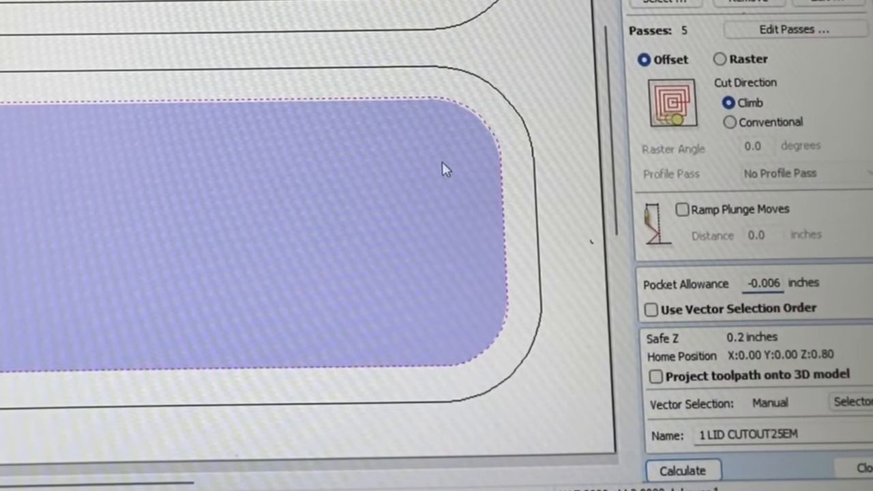
pyautogui.moveTo(495, 144)
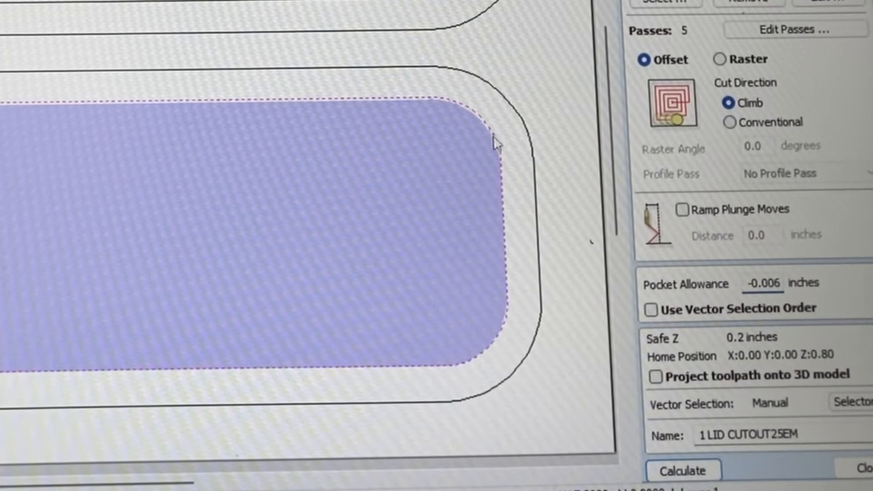
# Step: Edit the lid cutout toolpath to change its pocket allowance to -0.006 inches
pyautogui.click(762, 283)
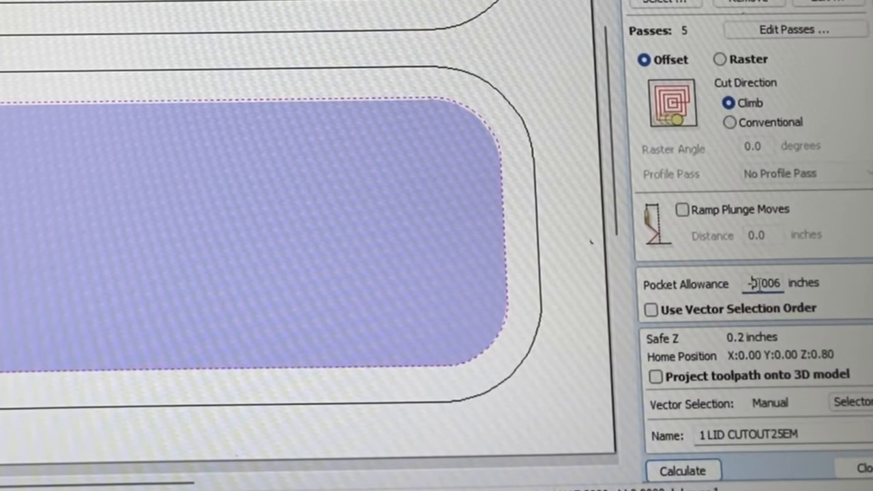
pyautogui.click(681, 470)
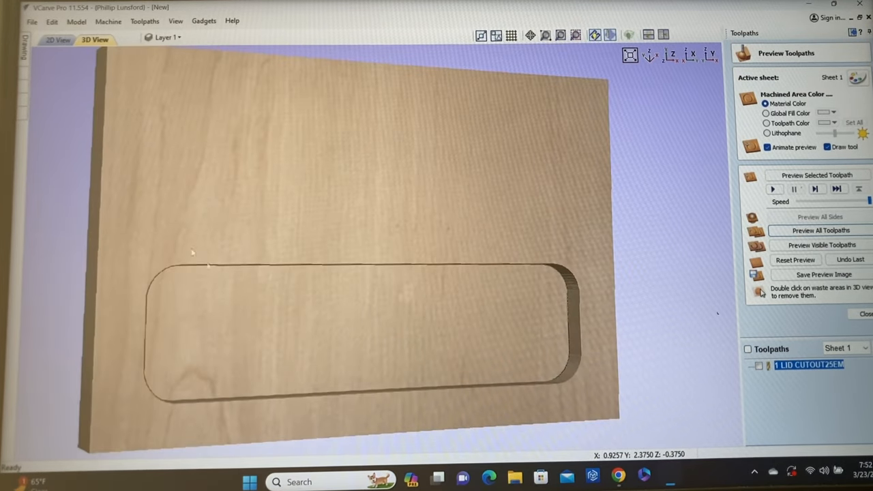
# Step: Return from the close-up 3D preview to the 2D View of the lid and base outlines
pyautogui.click(58, 39)
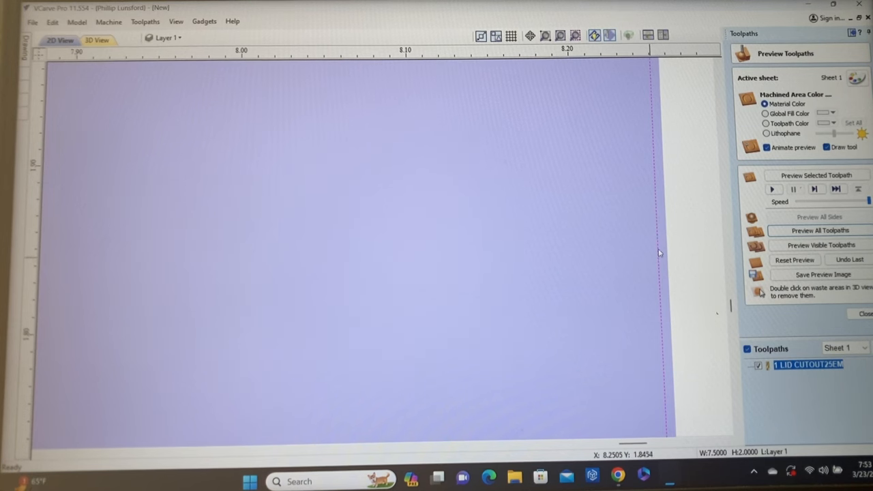
pyautogui.moveTo(669, 257)
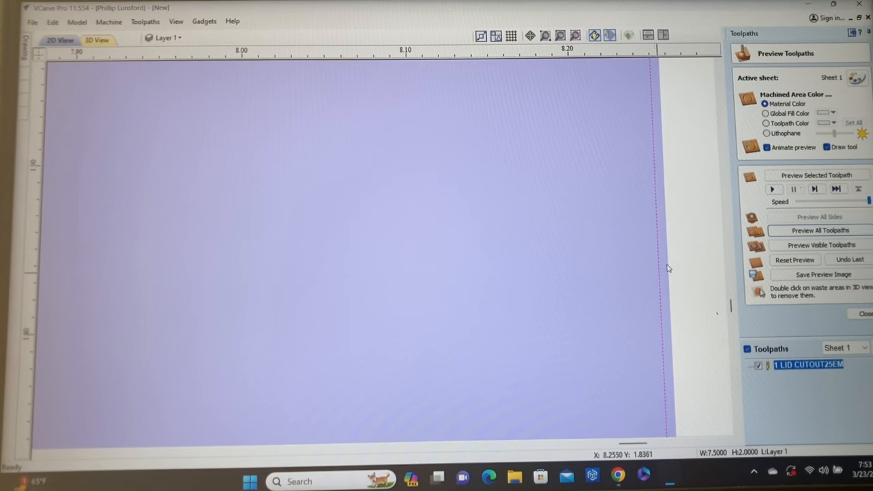
pyautogui.moveTo(641, 284)
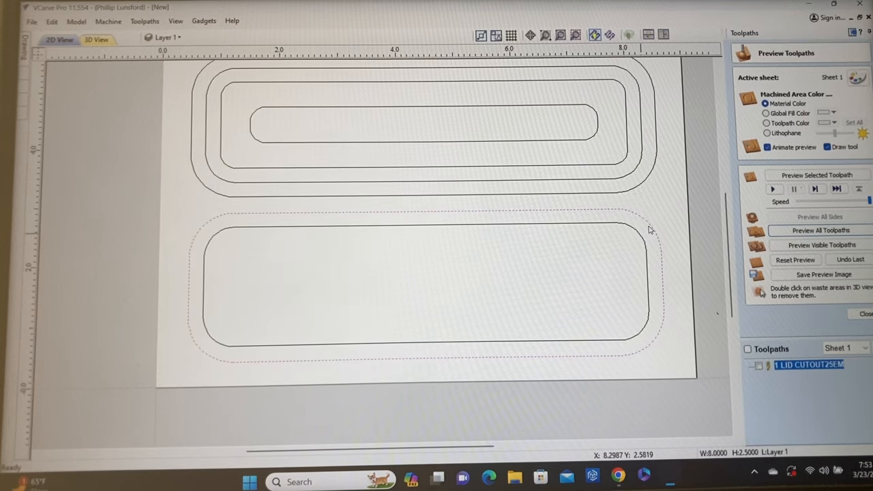
pyautogui.moveTo(641, 364)
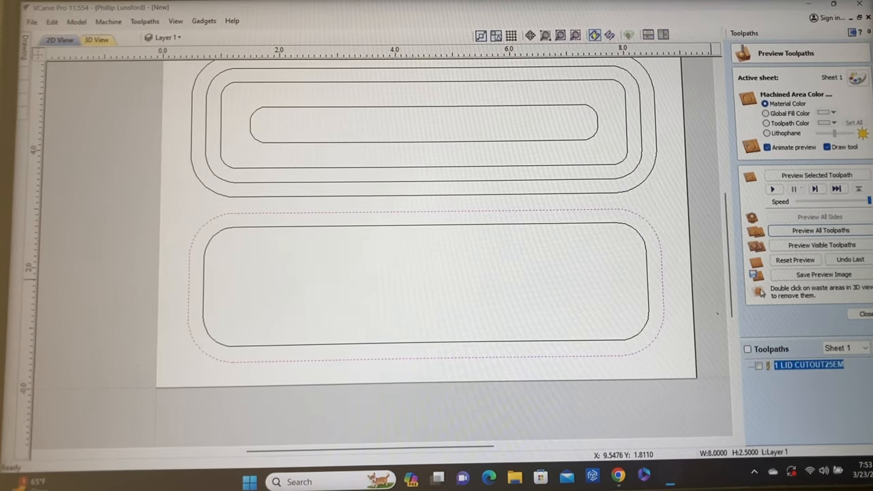
# Step: Give the 0.75 inch deep profile cut a 1/4 inch end mill and four passes
pyautogui.click(865, 314)
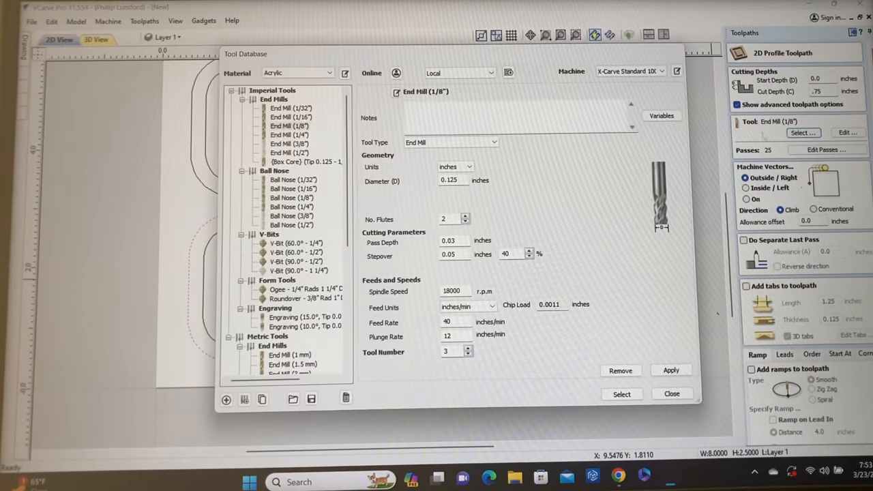
pyautogui.click(288, 134)
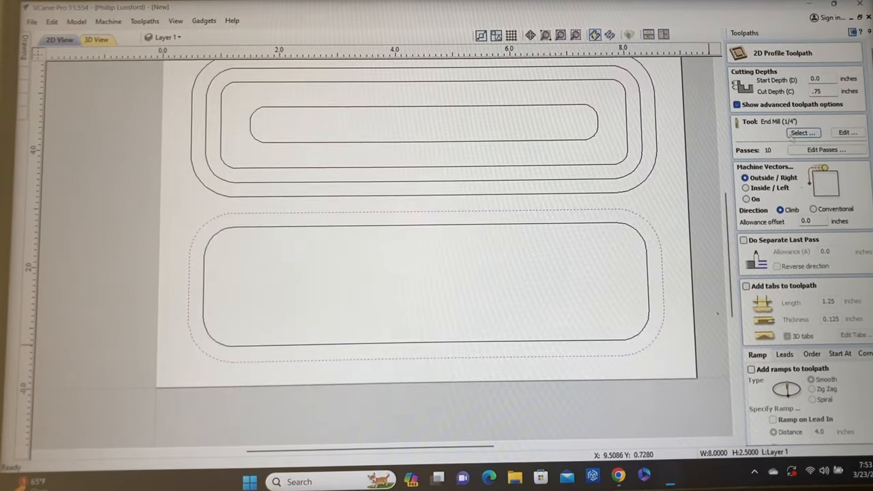
pyautogui.click(826, 149)
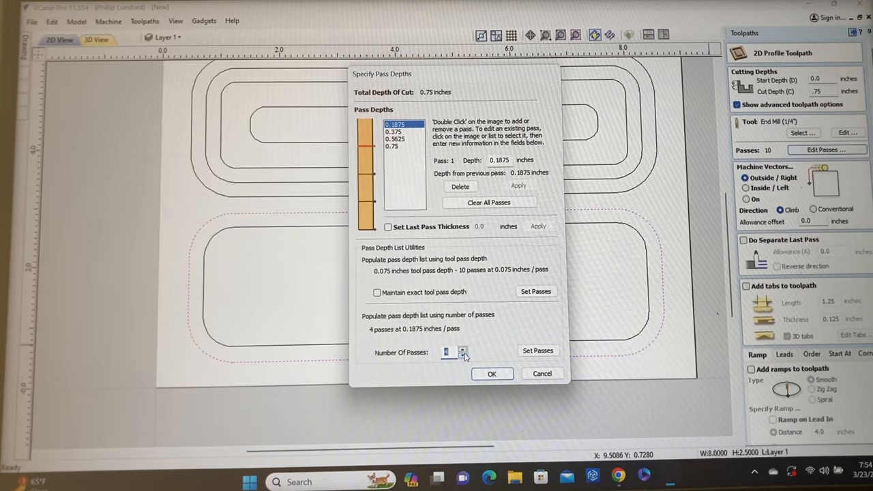
pyautogui.click(491, 373)
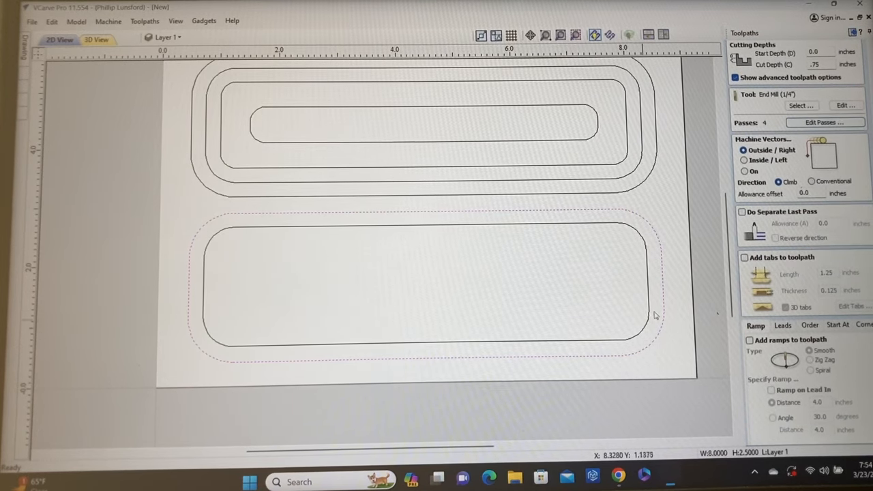
pyautogui.moveTo(634, 233)
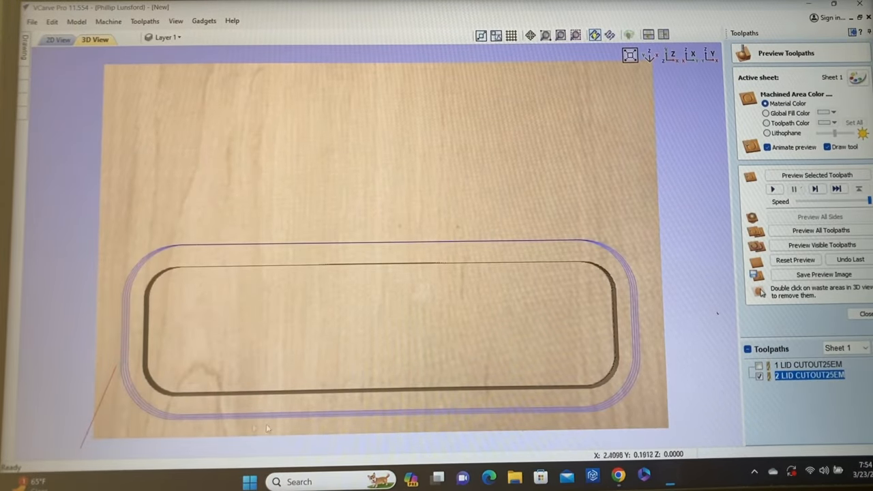
# Step: Simulate both lid toolpaths on the material in 3D, then go back to 2D View
pyautogui.click(796, 260)
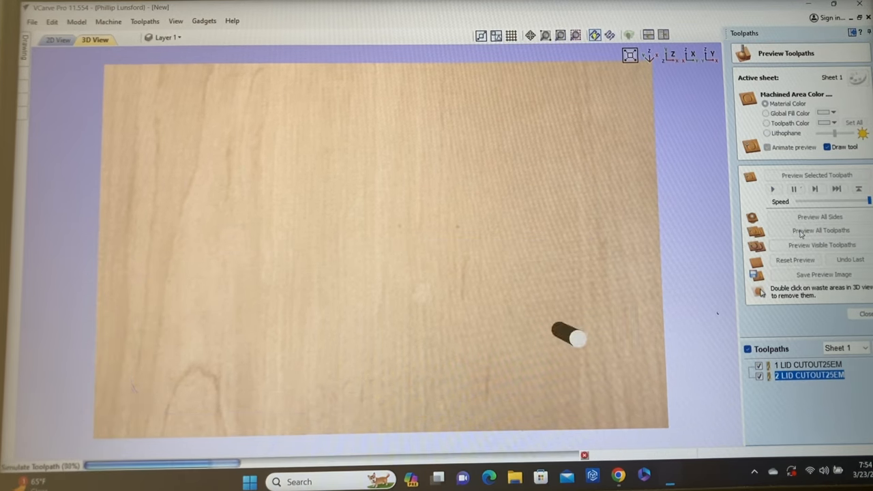
pyautogui.click(820, 229)
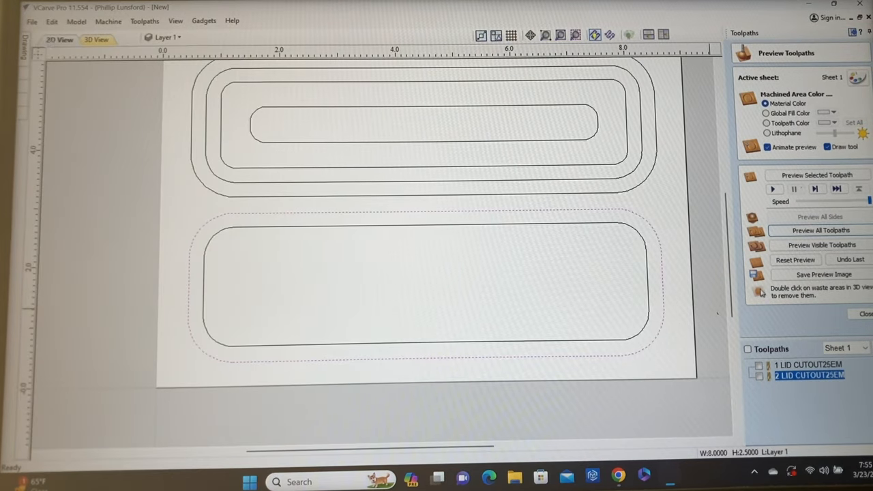
pyautogui.moveTo(191, 207)
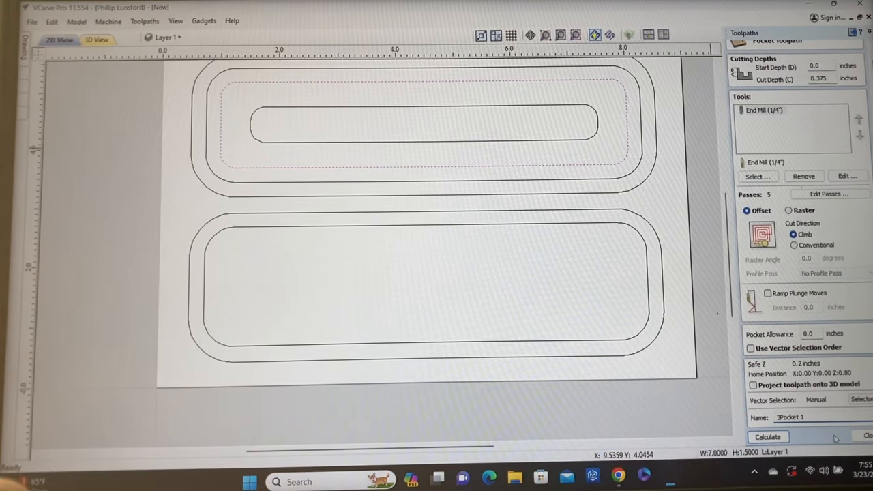
# Step: Name the pocket '3 POCKET BASE25EM', calculate it, and reset the 3D preview
pyautogui.tripleClick(791, 417)
pyautogui.write('3 ')
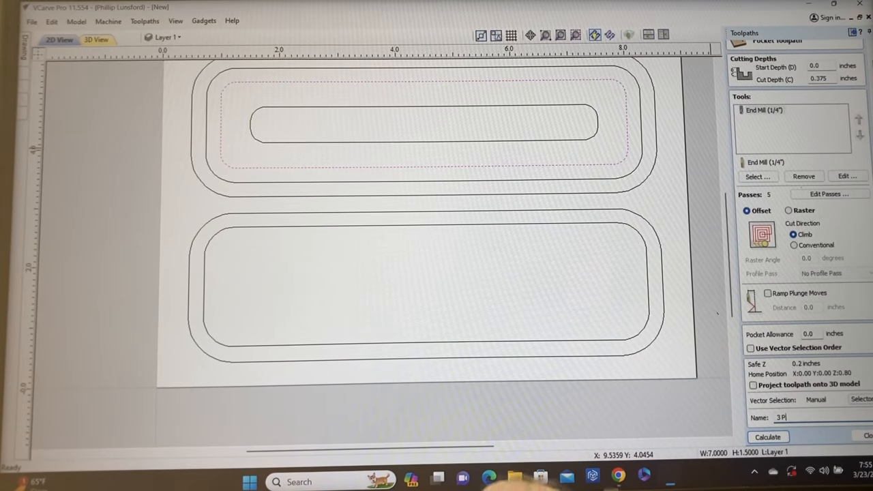
pyautogui.write('POCKET BASE2SEM')
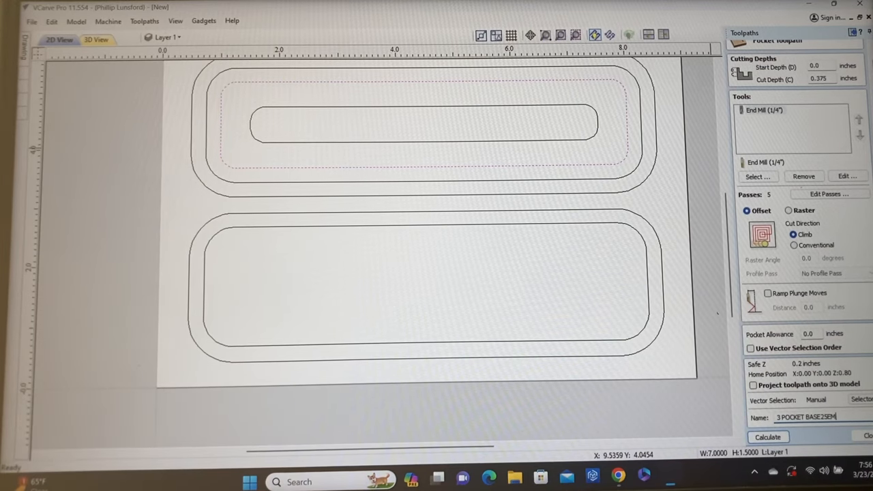
pyautogui.click(768, 437)
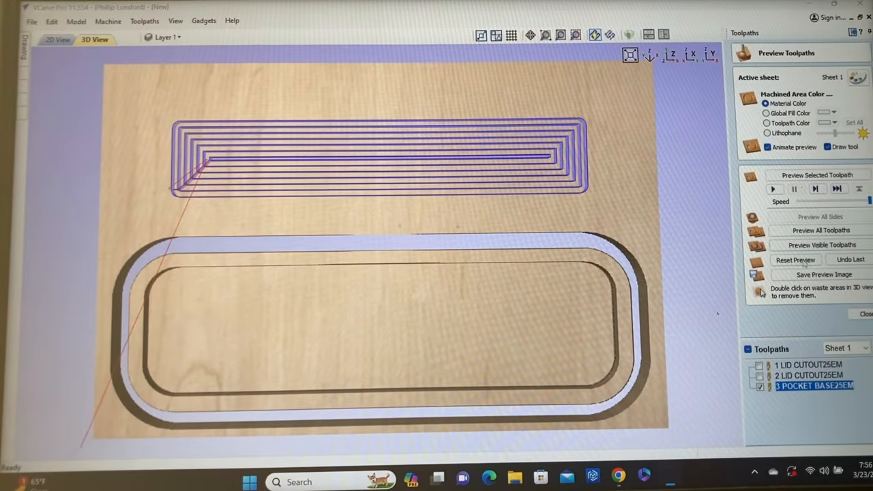
pyautogui.click(795, 260)
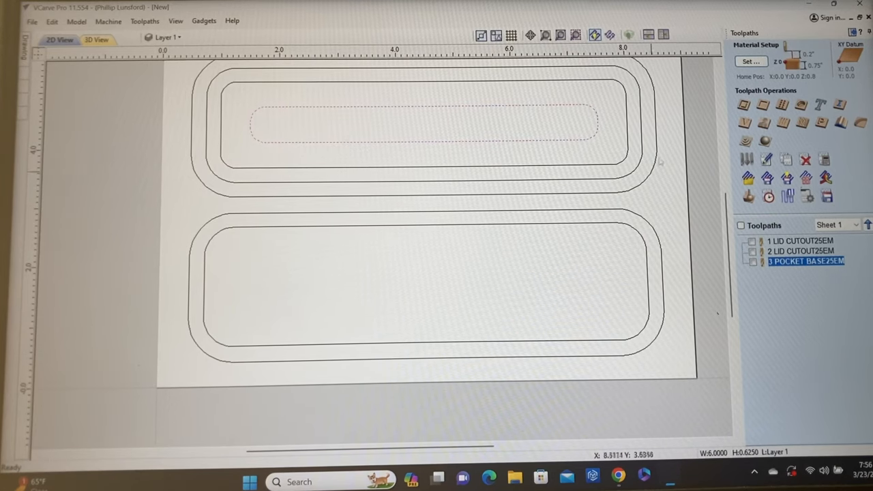
pyautogui.moveTo(807, 136)
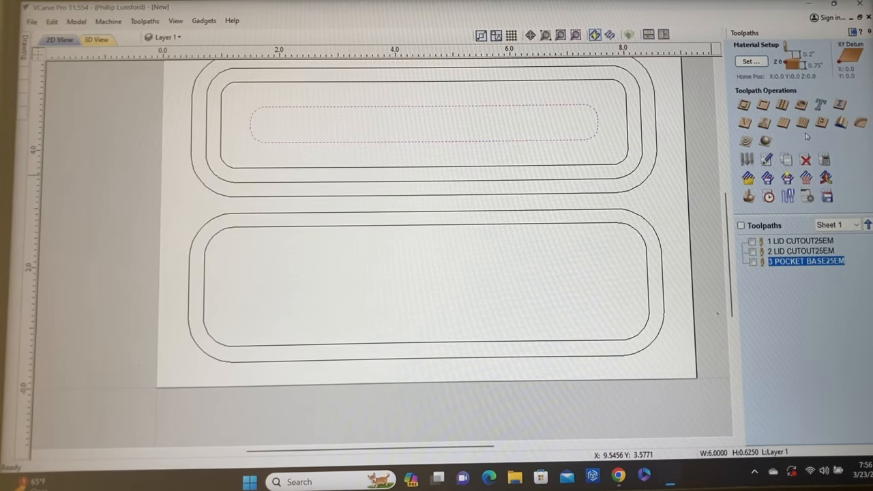
pyautogui.moveTo(763, 104)
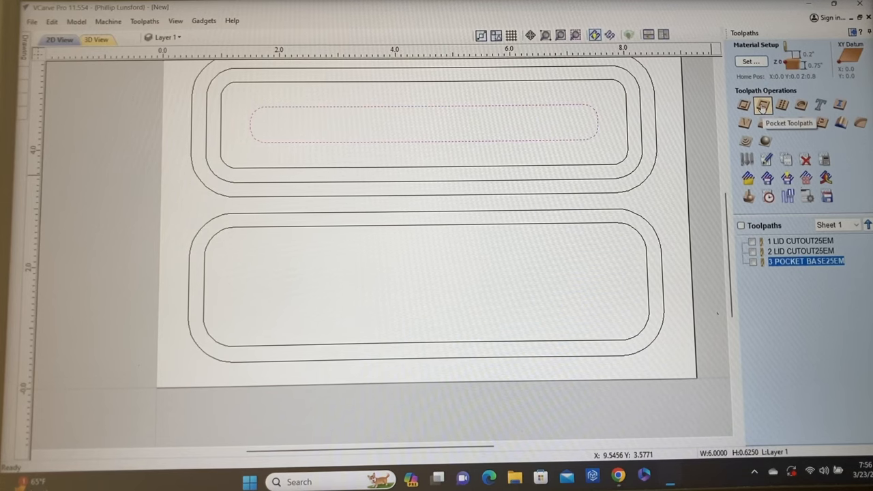
# Step: Start a new pocket toolpath for the slim slot
pyautogui.click(762, 105)
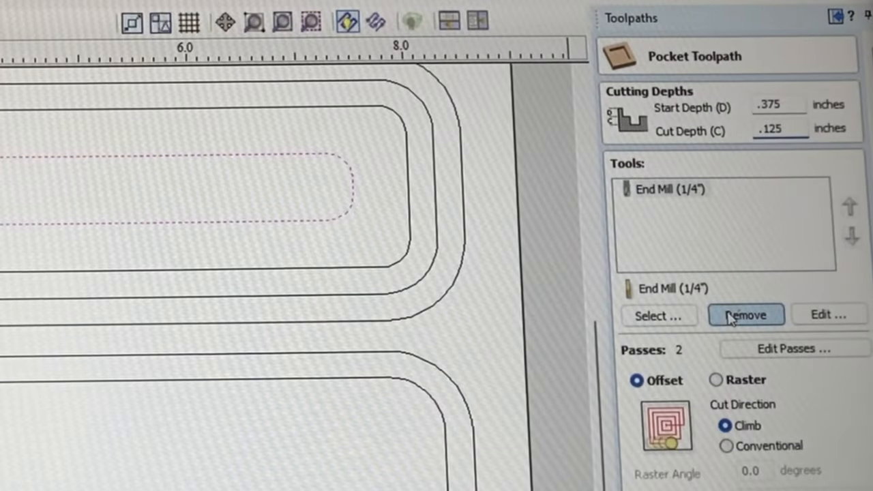
# Step: Swap the slot pocket's 1/4 inch end mill for the Box Core bit with 0.125 tip
pyautogui.click(746, 314)
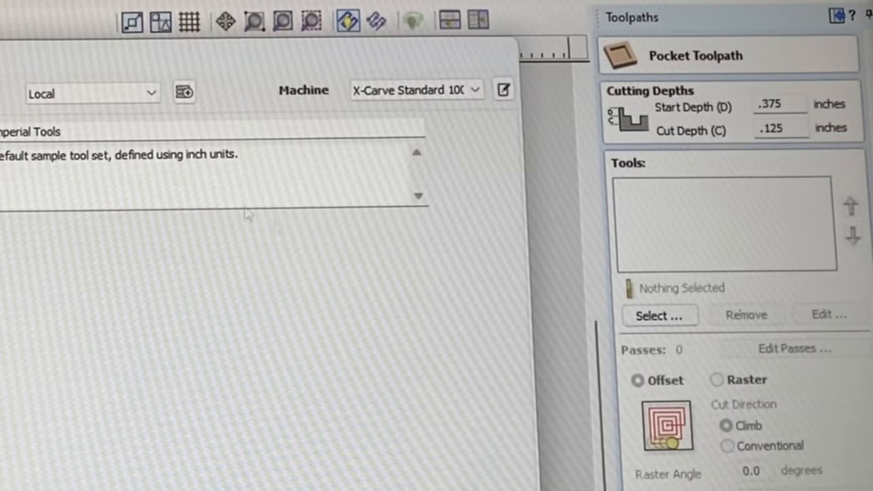
pyautogui.click(659, 316)
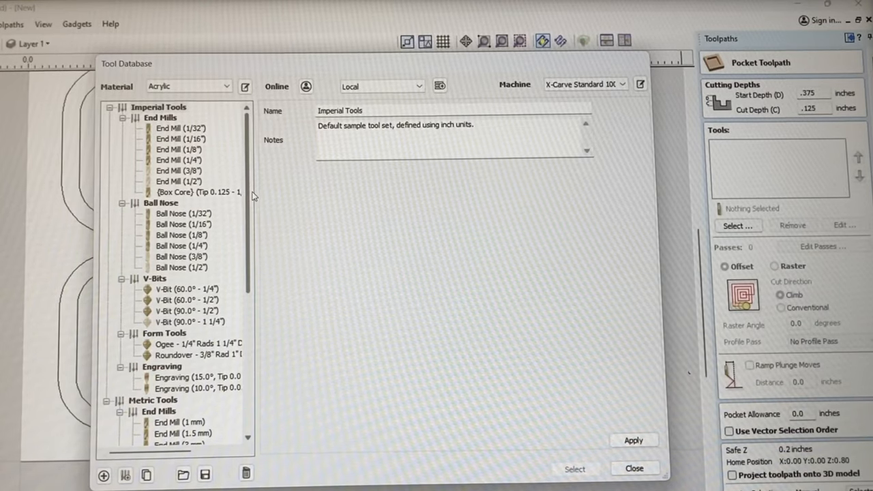
pyautogui.scroll(-3)
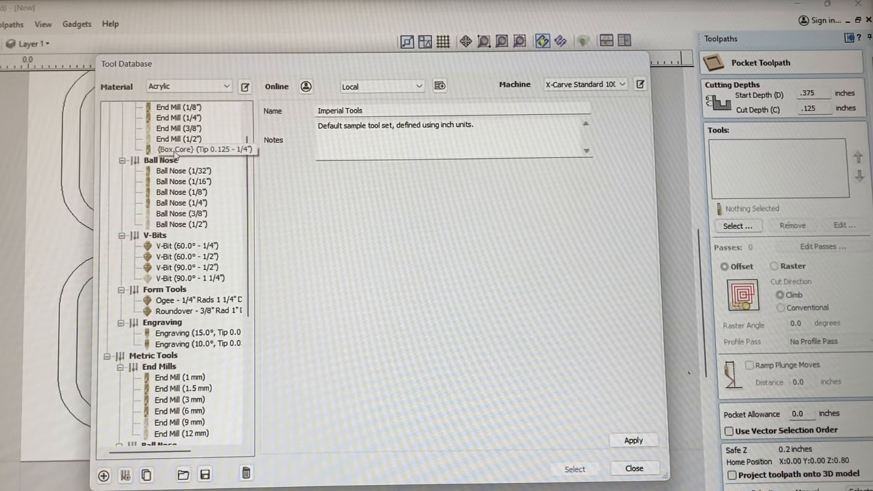
pyautogui.click(197, 150)
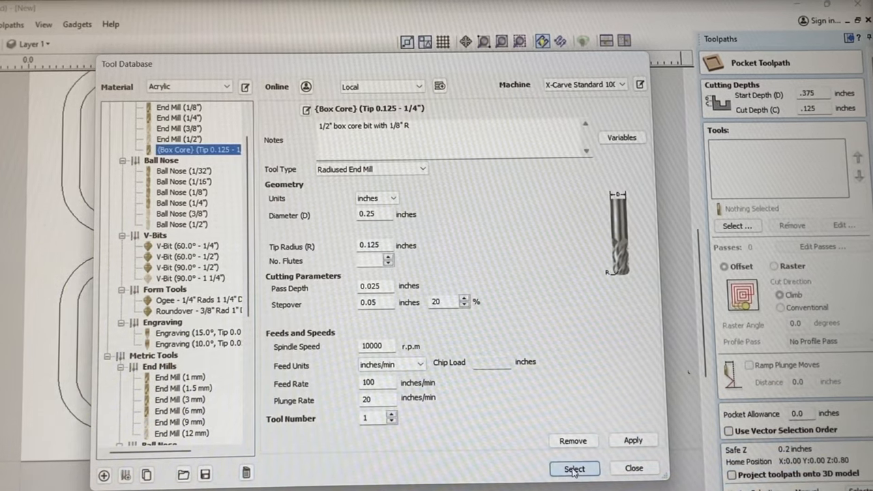
pyautogui.click(574, 467)
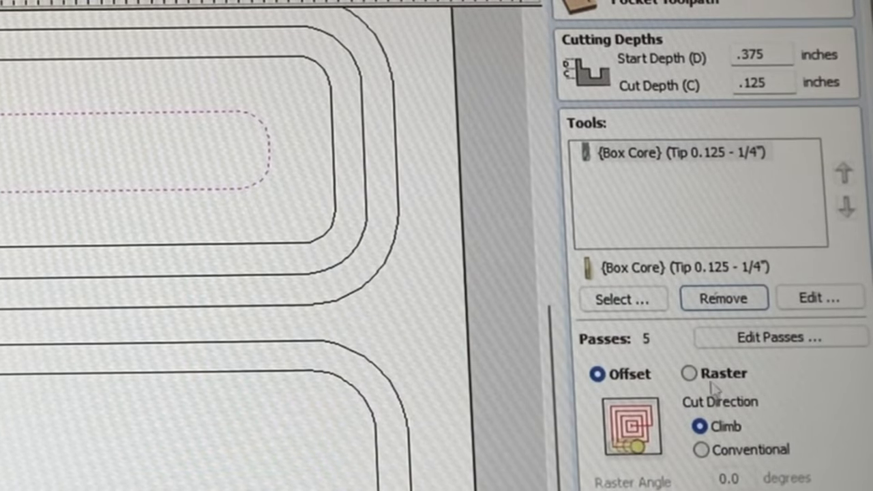
# Step: Reduce the slot pocket's passes from five to three
pyautogui.click(780, 337)
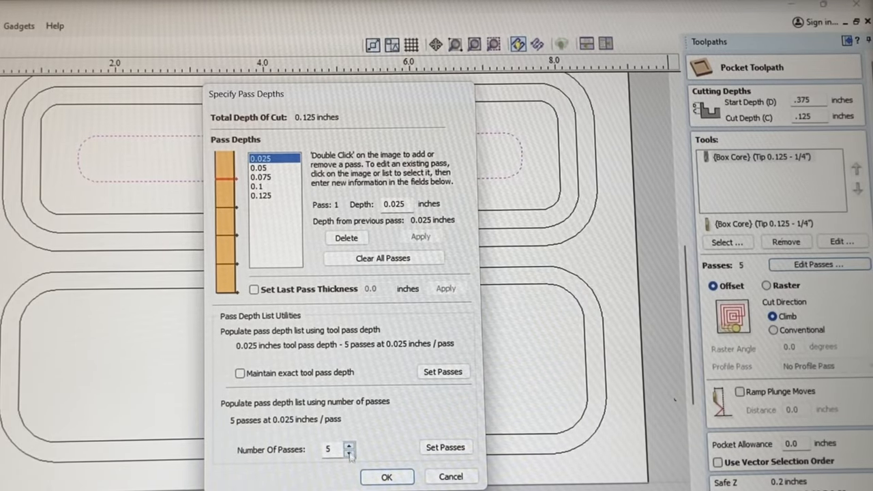
pyautogui.click(350, 452)
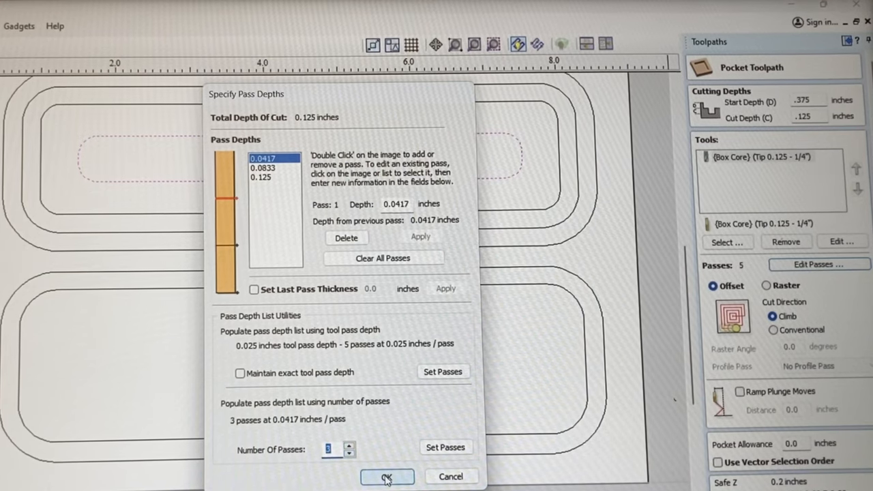
pyautogui.click(387, 476)
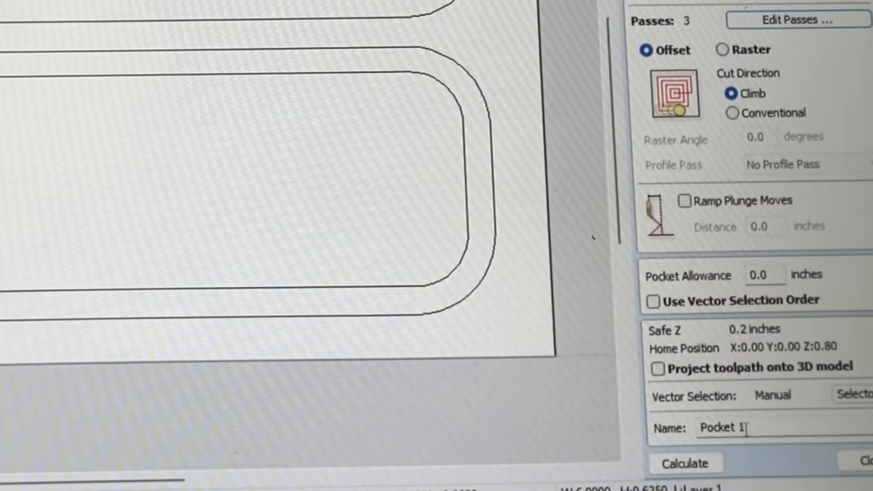
# Step: Enter '4 BOX CORE' as the slot pocket's toolpath name
pyautogui.doubleClick(722, 428)
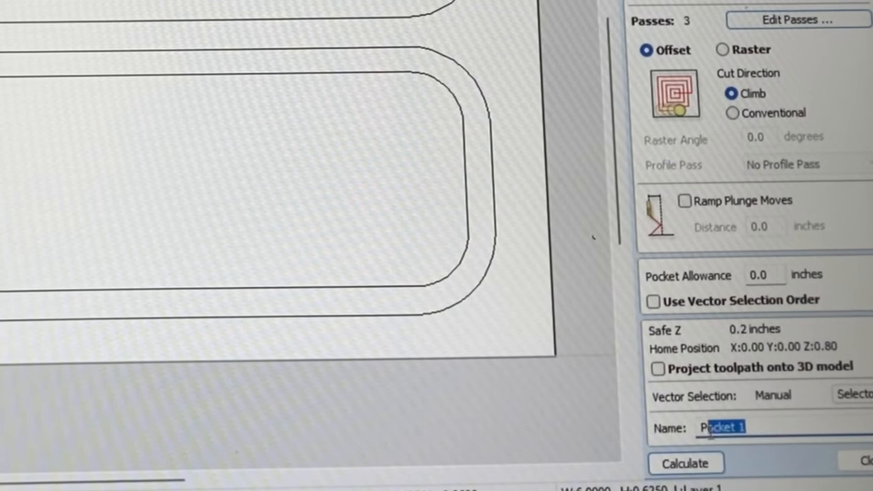
pyautogui.write('4')
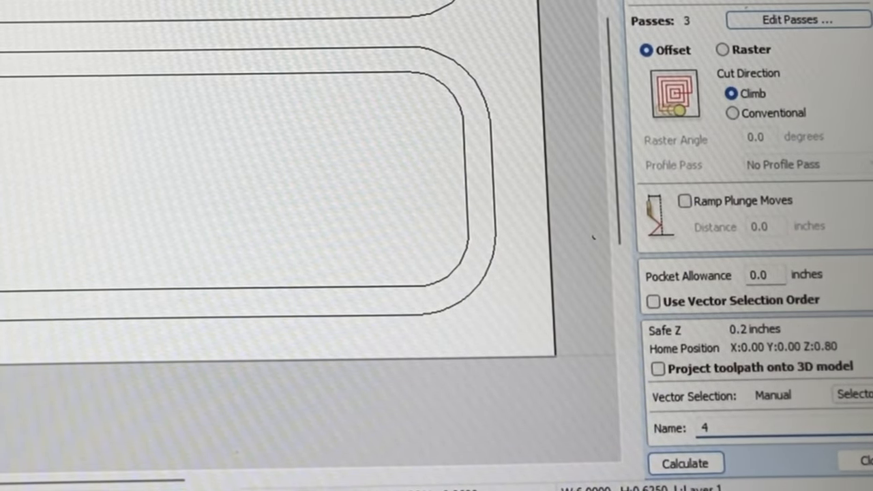
pyautogui.write('BOX')
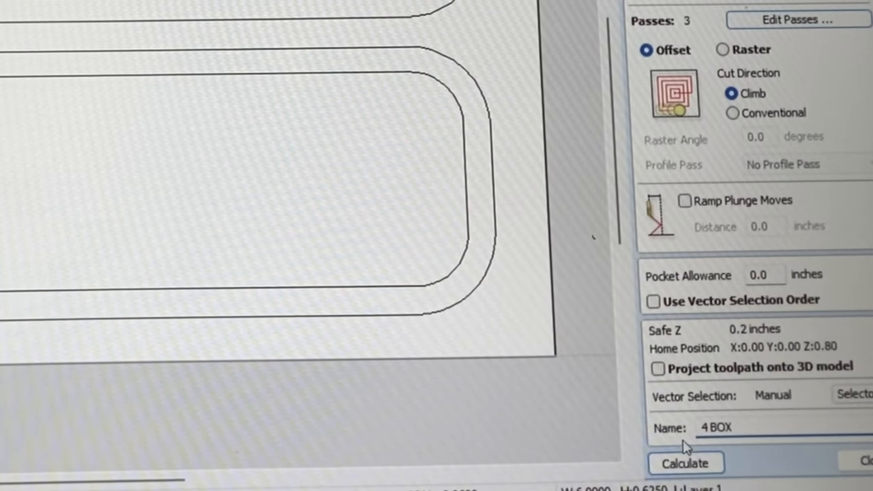
pyautogui.write('CORE')
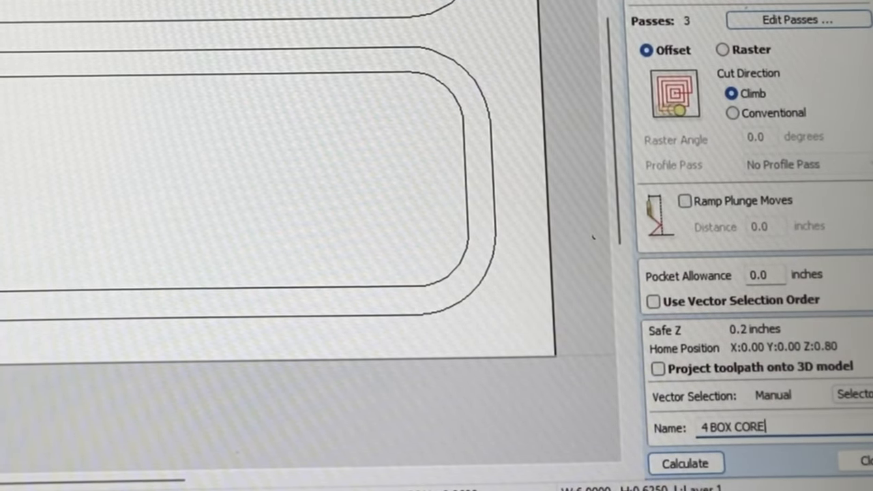
# Step: Calculate the 4 BOX CORE pocket, close its preview, and return to the 2D drawing
pyautogui.click(685, 463)
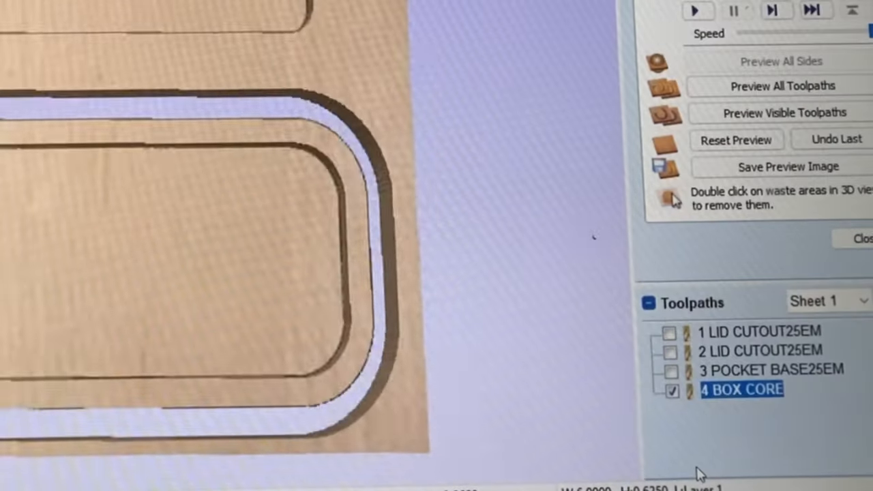
pyautogui.click(786, 113)
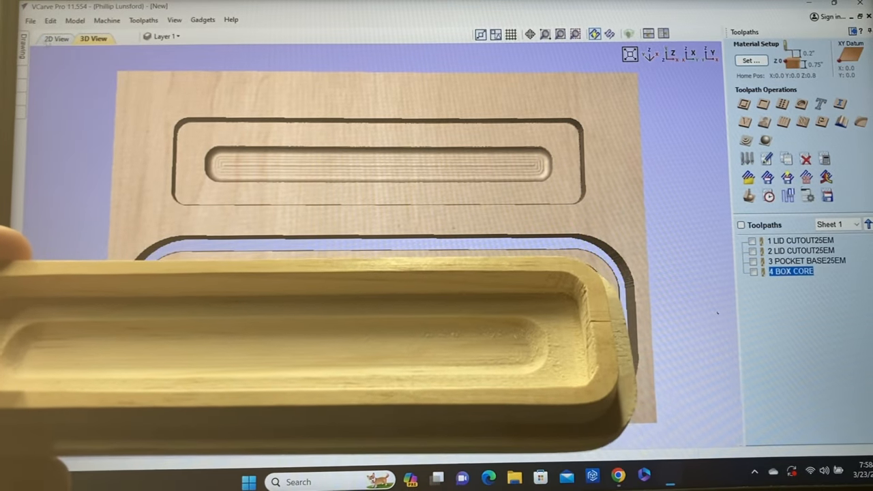
pyautogui.click(56, 39)
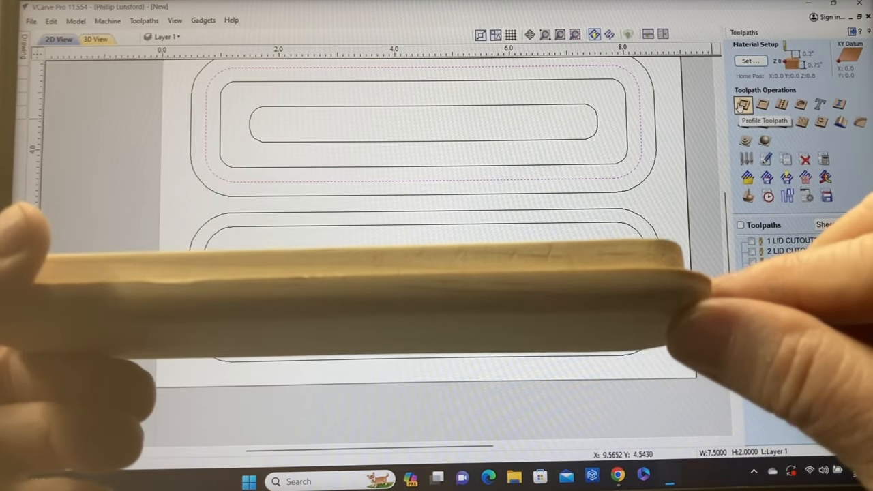
# Step: Start a new outside profile toolpath and set its cut depth to .375 inches
pyautogui.click(742, 104)
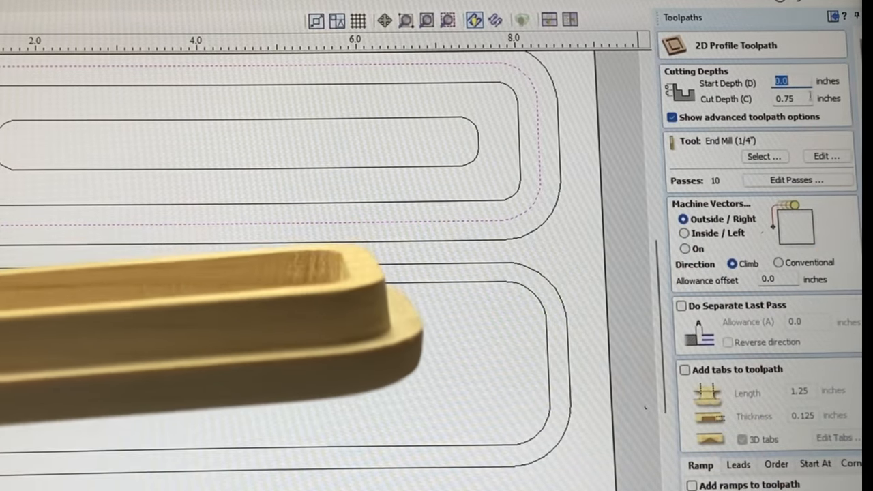
pyautogui.click(791, 98)
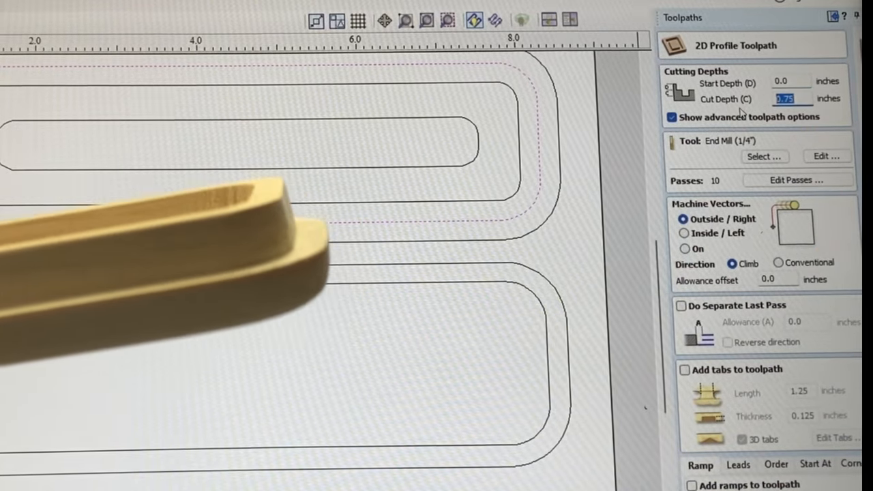
pyautogui.write('.375')
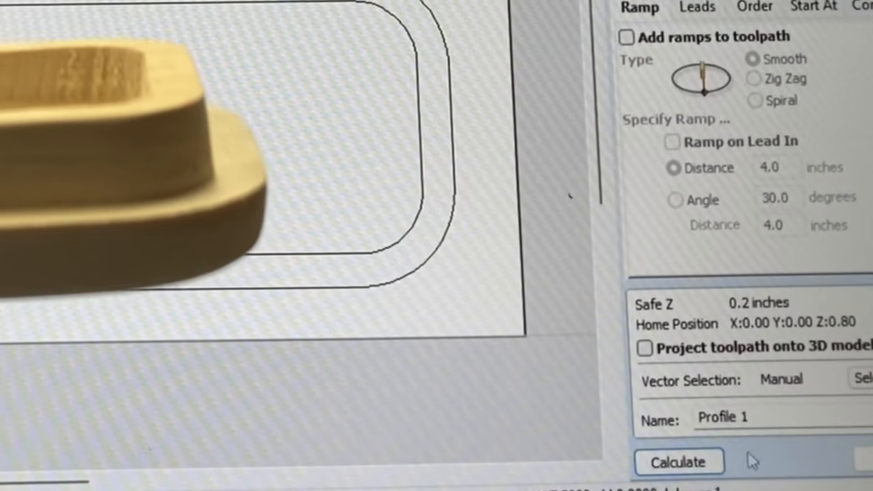
# Step: Replace the default profile toolpath name with '5 LEDGE25EM'
pyautogui.tripleClick(723, 417)
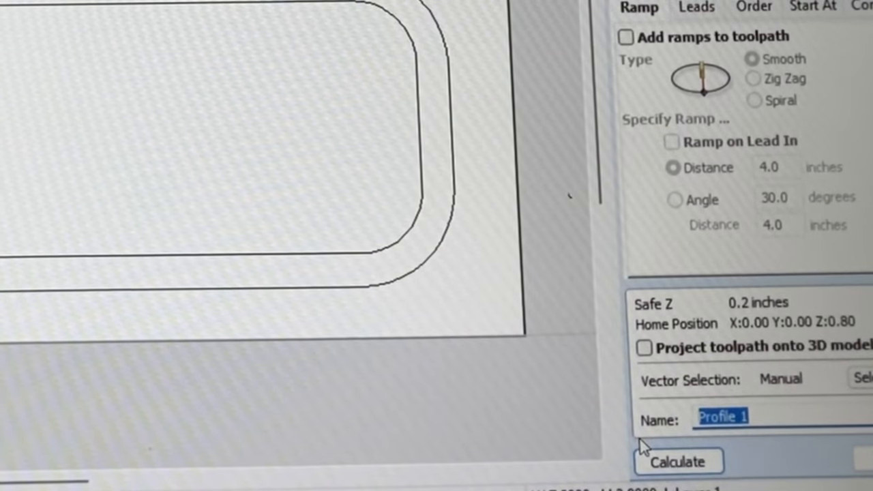
pyautogui.write('5 LE')
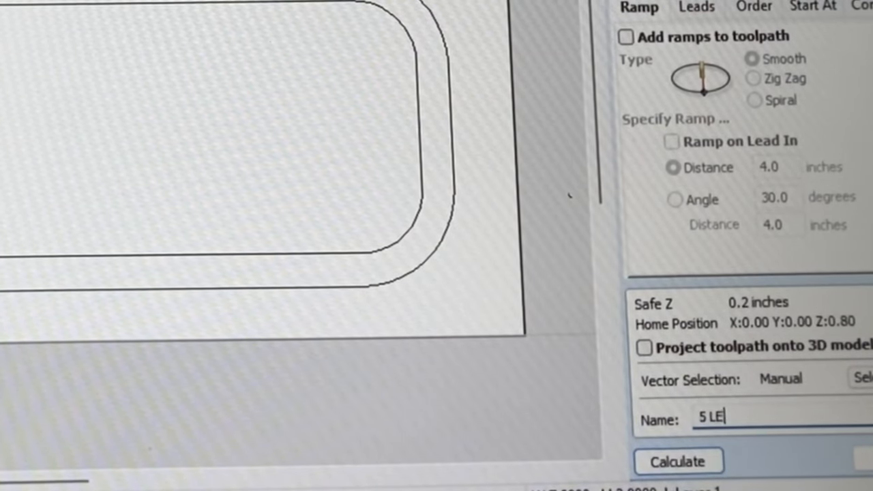
pyautogui.write('DGE')
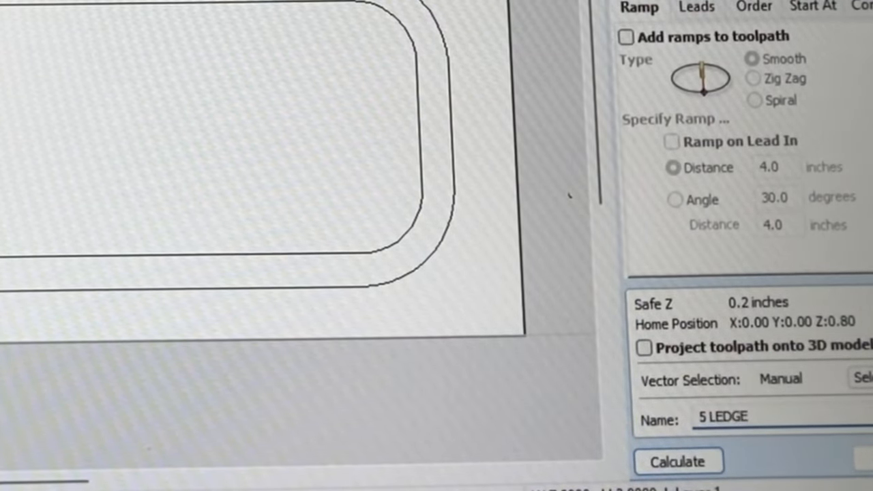
pyautogui.write('25EM')
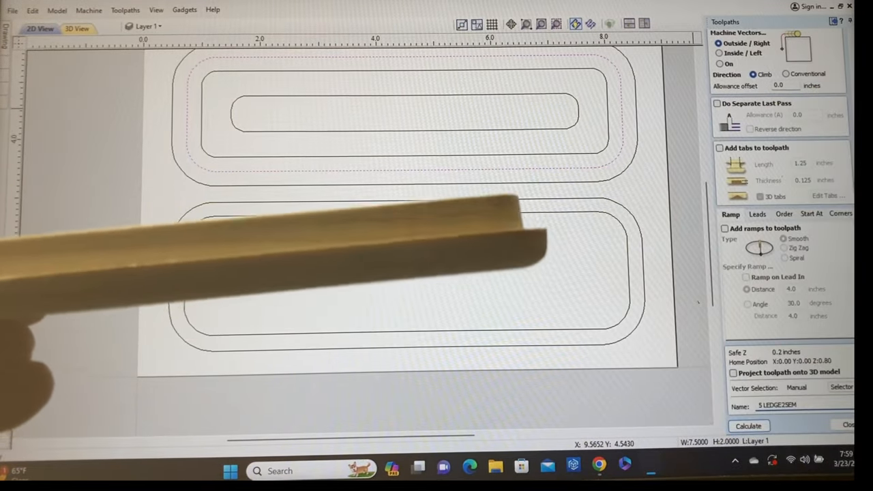
# Step: Calculate '5 LEDGE25EM', preview all toolpaths from a reset, then return to 2D view
pyautogui.click(748, 426)
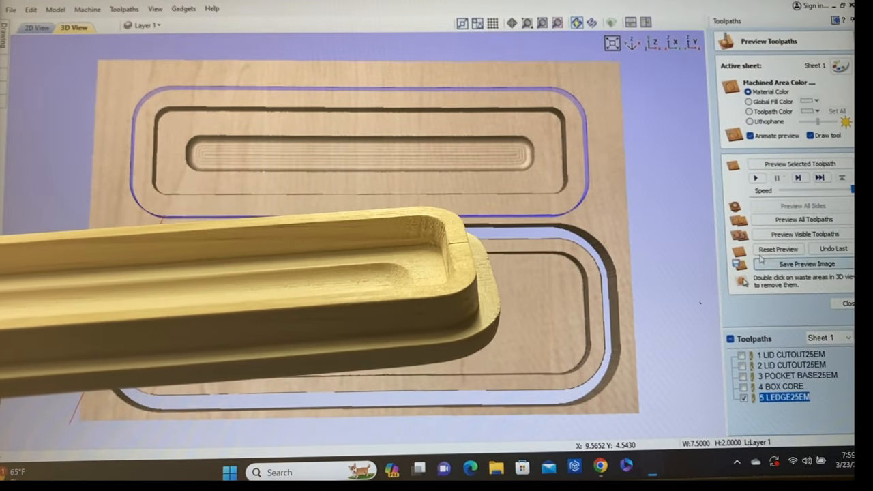
pyautogui.click(799, 163)
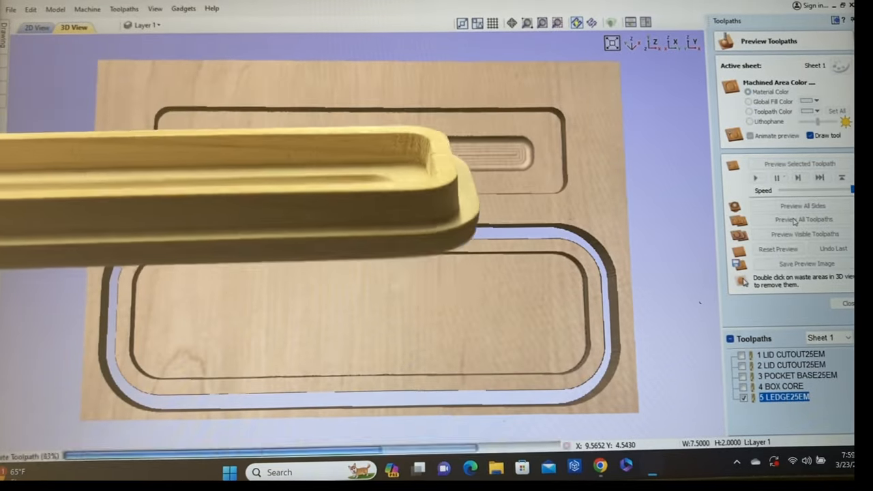
pyautogui.click(803, 219)
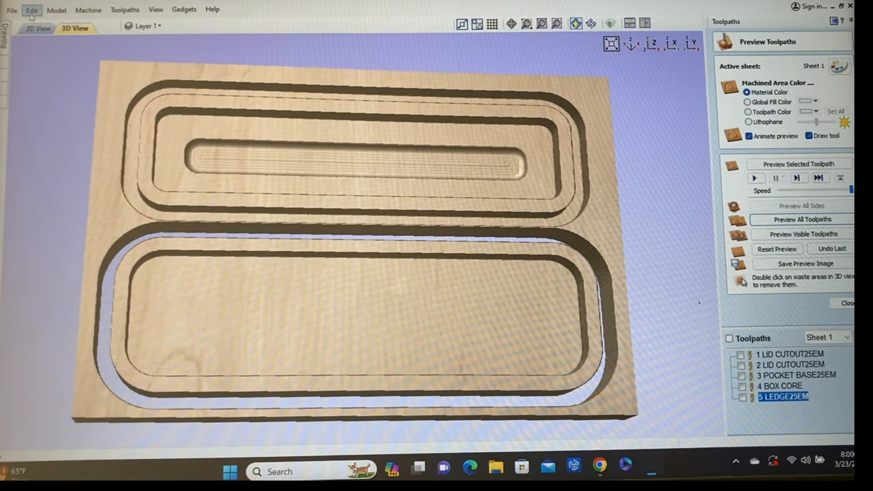
pyautogui.click(37, 29)
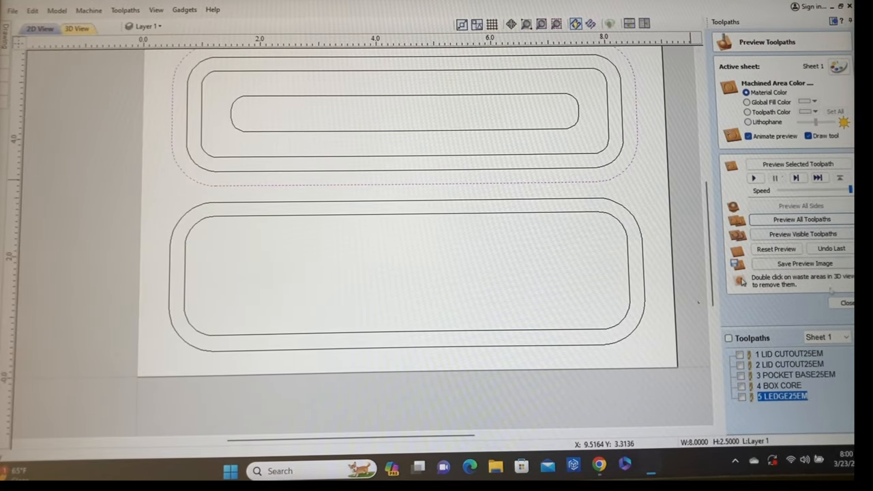
# Step: Create a new profile toolpath 0.75 inch deep, split into five passes
pyautogui.click(847, 303)
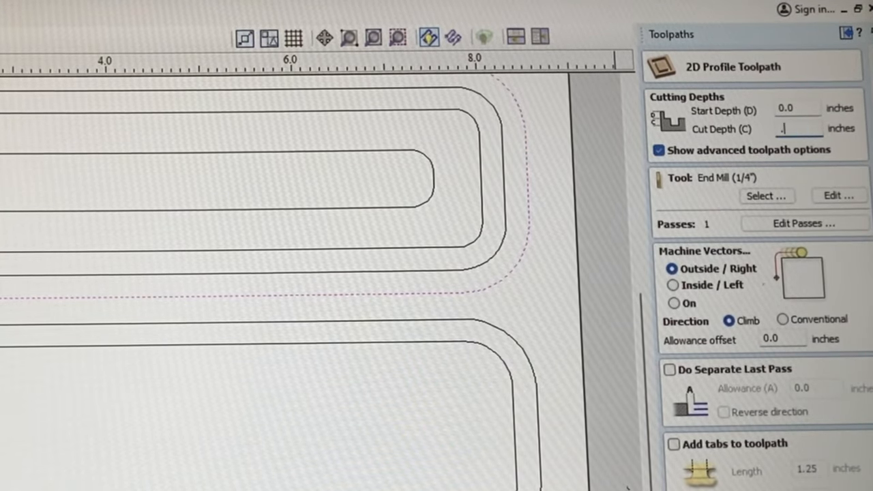
pyautogui.write('.75')
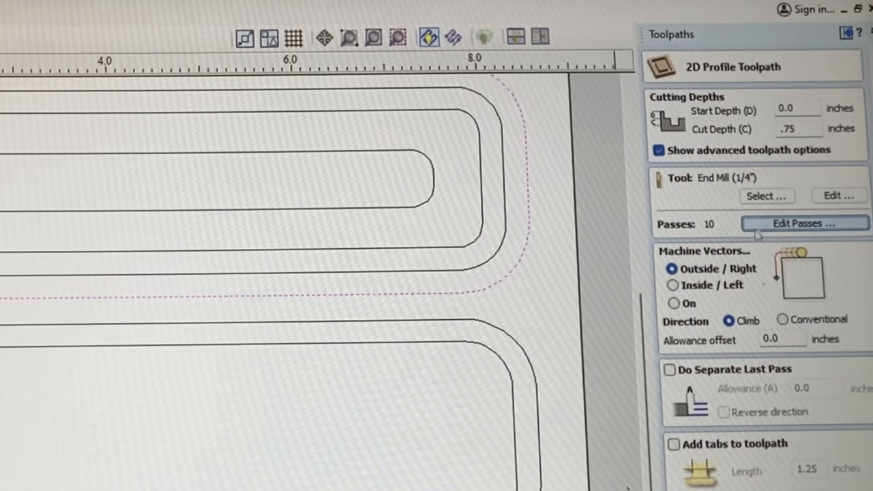
pyautogui.click(803, 223)
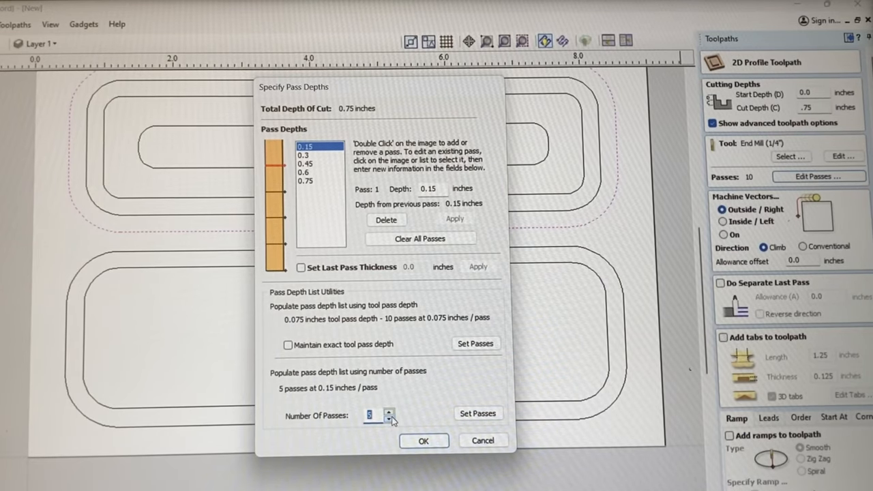
pyautogui.click(422, 439)
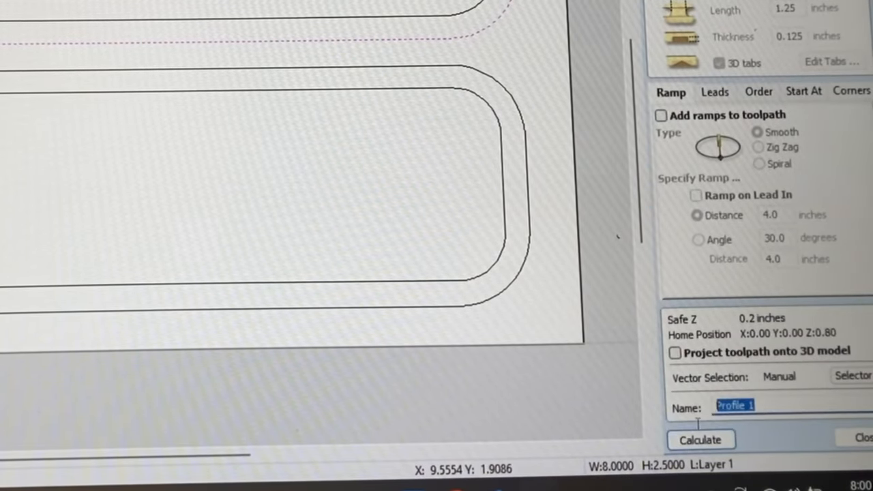
# Step: Name the profile toolpath '6 CUTOUT BASE25EM' and calculate it
pyautogui.write('6')
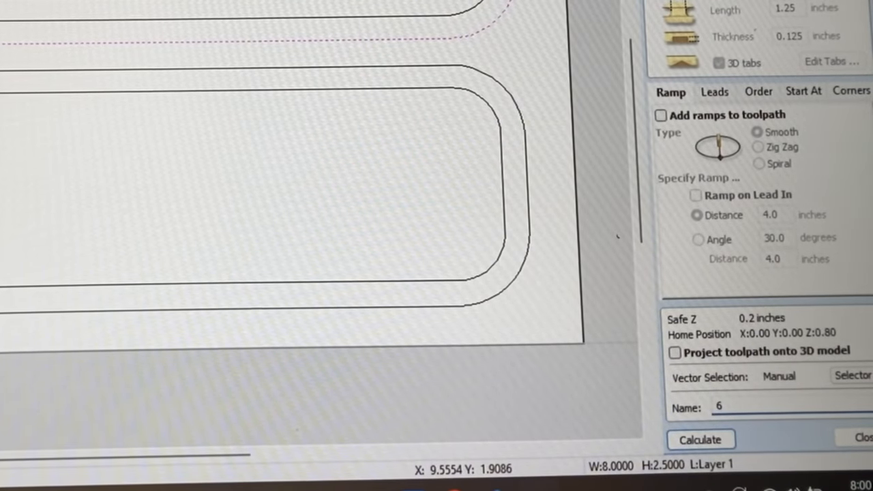
pyautogui.write('CUTOUT BASE')
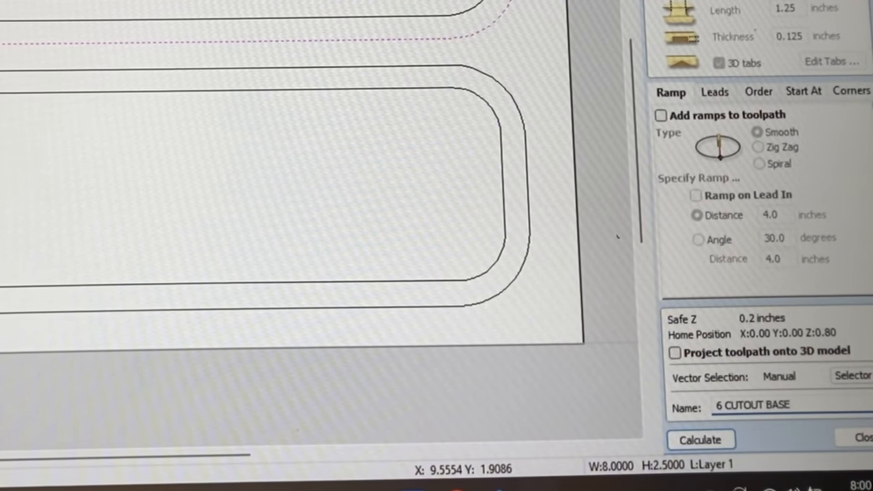
pyautogui.write('25EM')
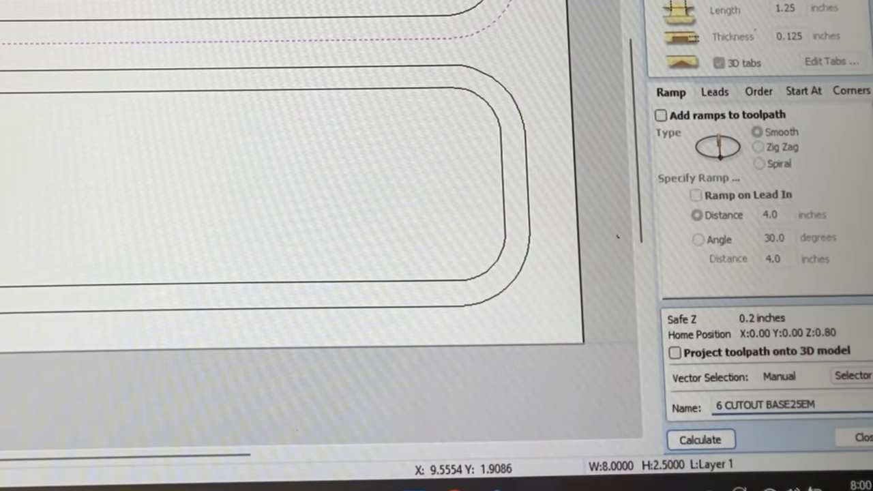
pyautogui.click(700, 439)
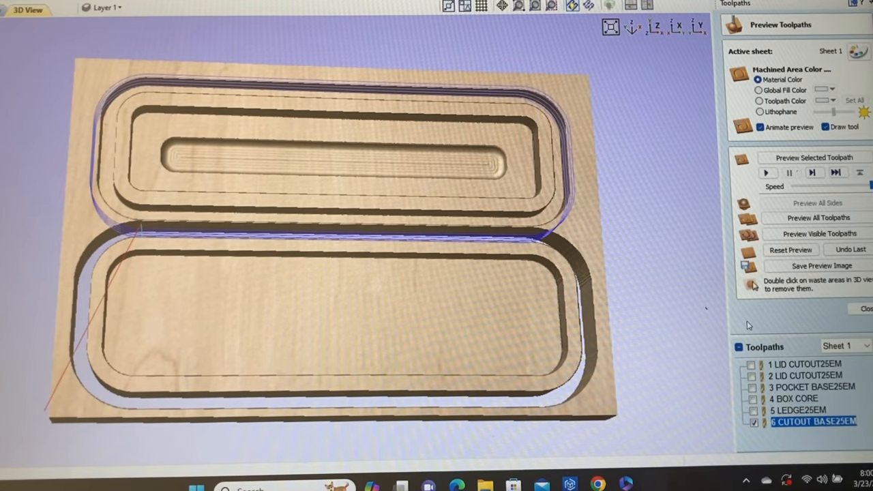
# Step: Reset the preview and simulate all six toolpaths together in 3D
pyautogui.click(790, 250)
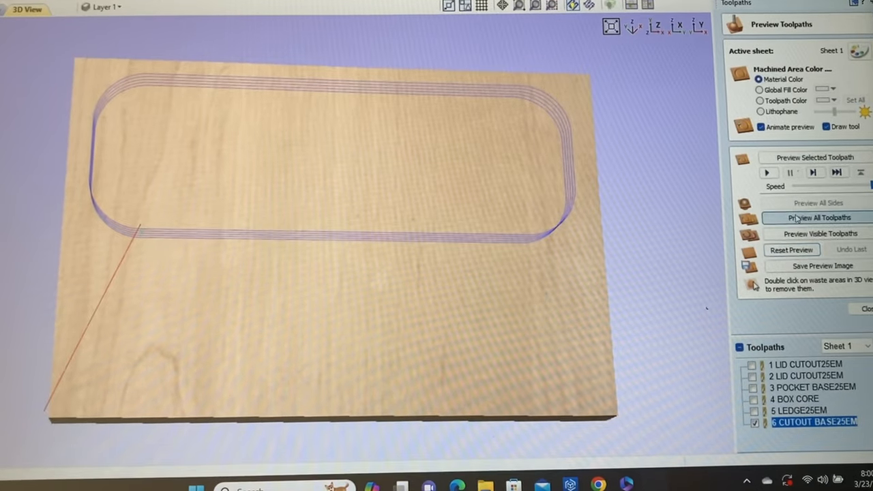
pyautogui.click(818, 217)
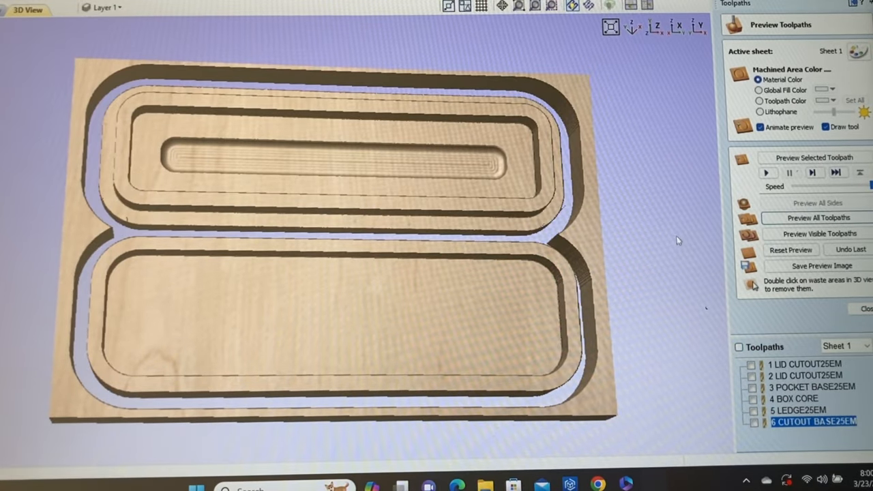